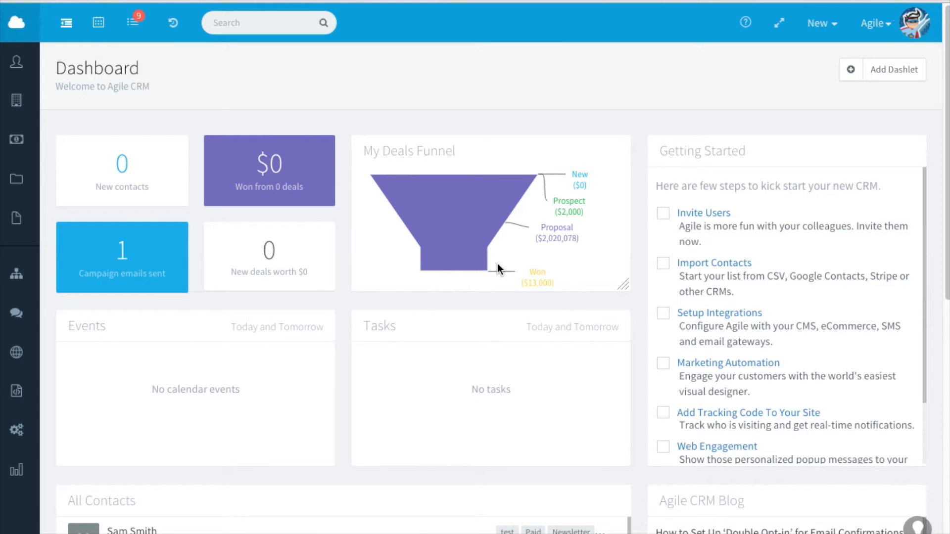
{"action": "mouse_move", "coordinate": [28, 291]}
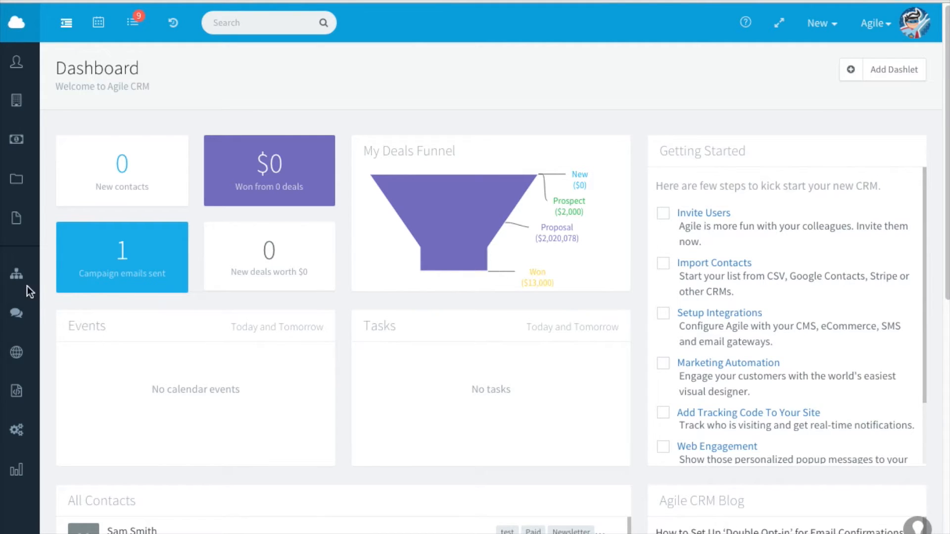
{"action": "mouse_move", "coordinate": [19, 273]}
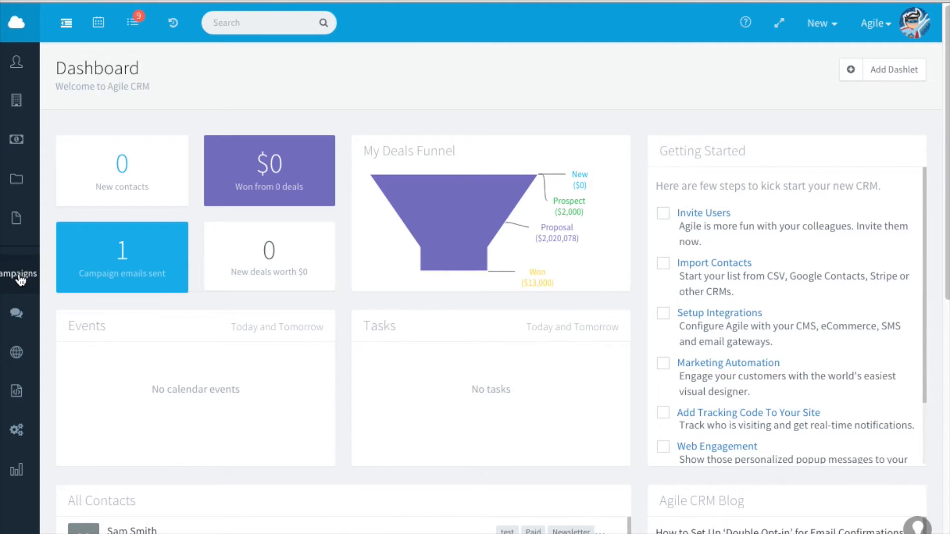
Go to the Campaigns workflows list from the dashboard
{"action": "left_click", "coordinate": [18, 277]}
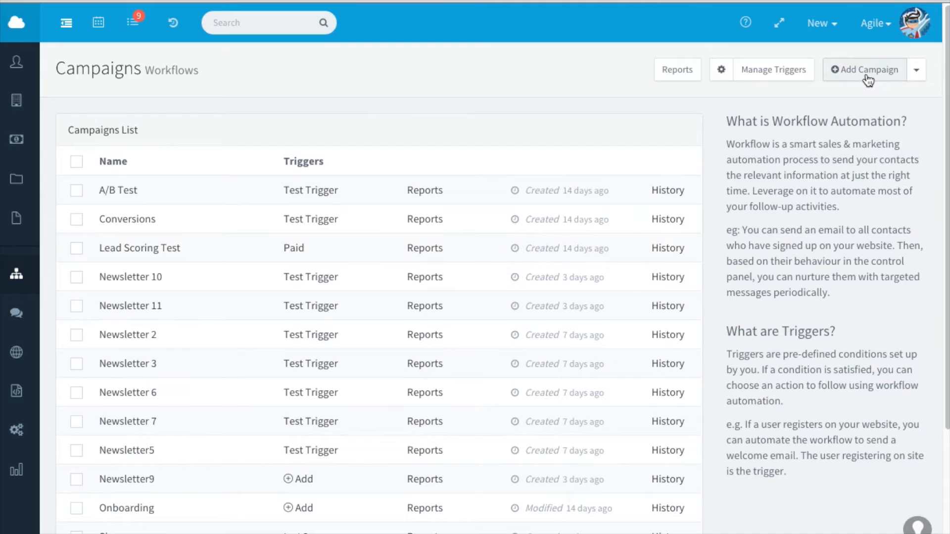
Start a new campaign and browse the Marketing Automation, SaaS and E-commerce template categories
{"action": "left_click", "coordinate": [865, 70]}
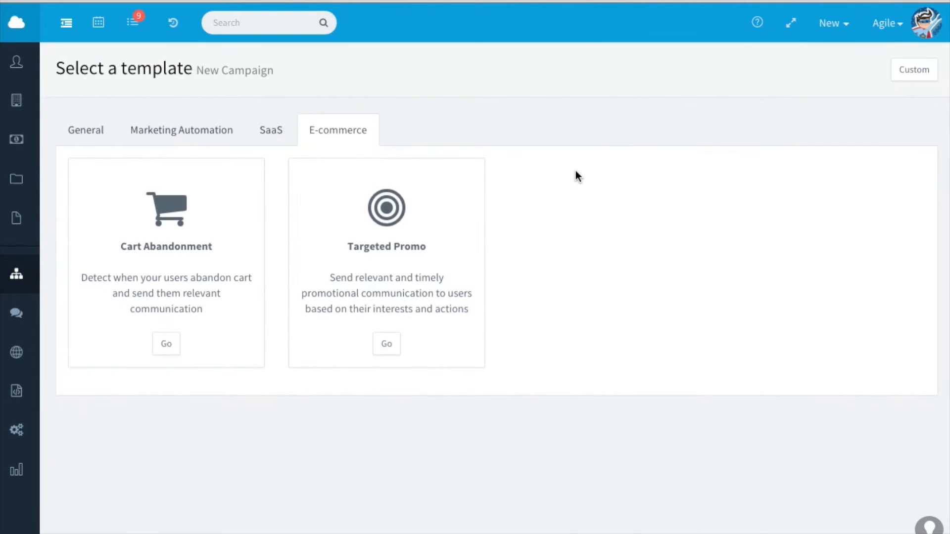
{"action": "mouse_move", "coordinate": [312, 223]}
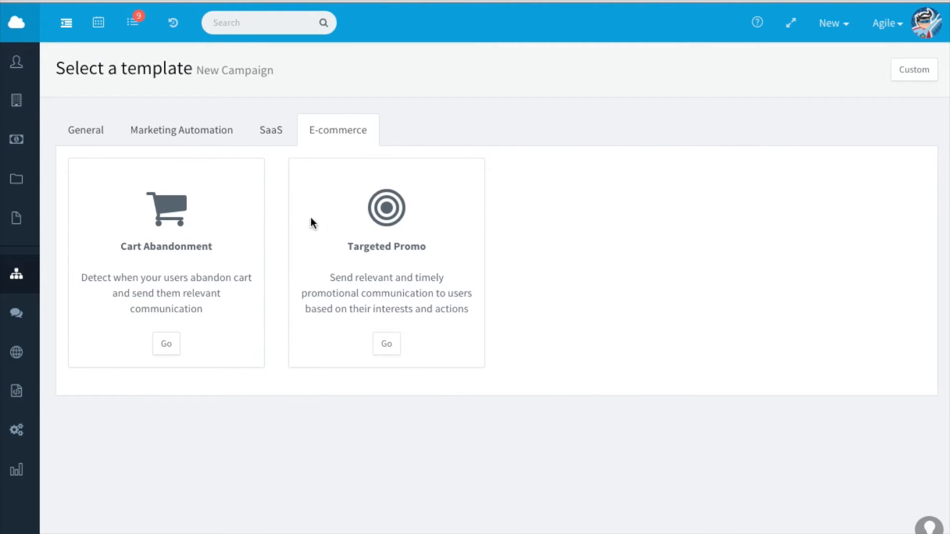
{"action": "mouse_move", "coordinate": [423, 220]}
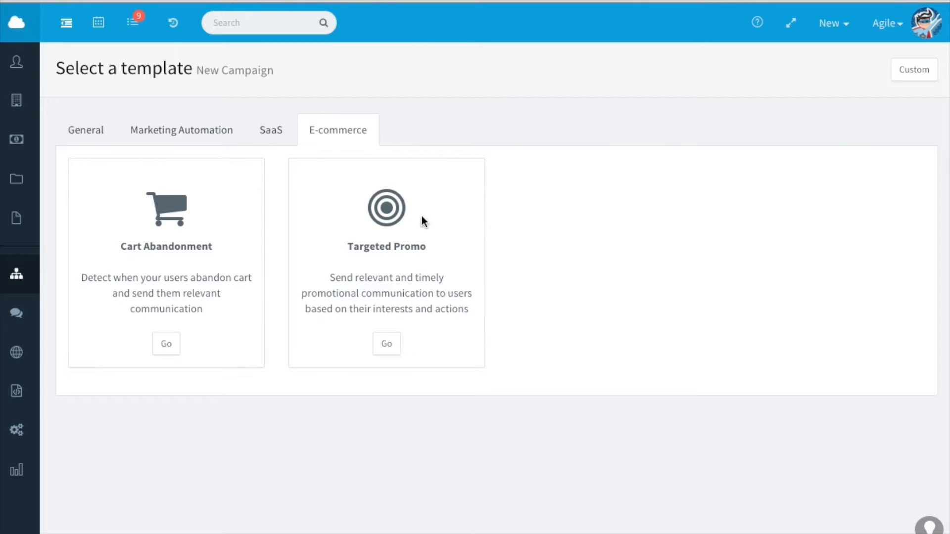
{"action": "left_click", "coordinate": [180, 130]}
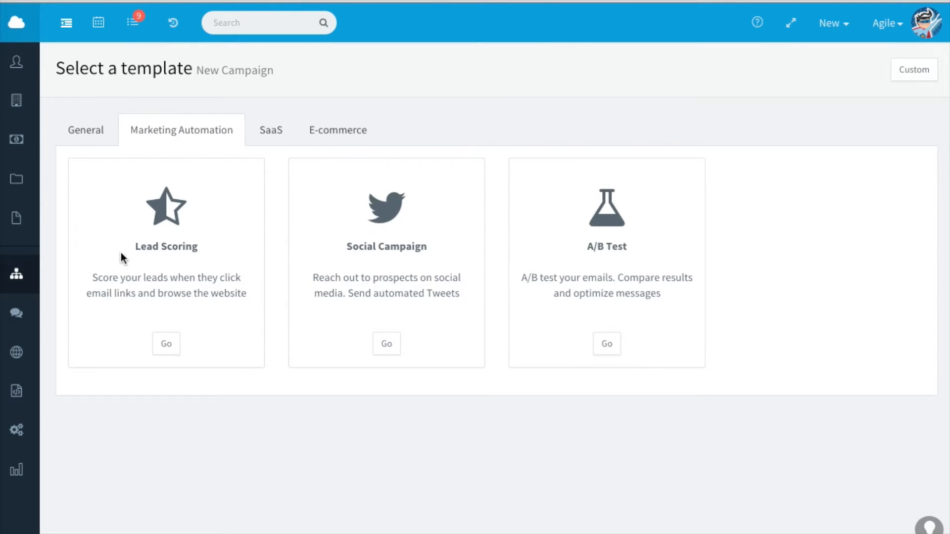
{"action": "mouse_move", "coordinate": [518, 269]}
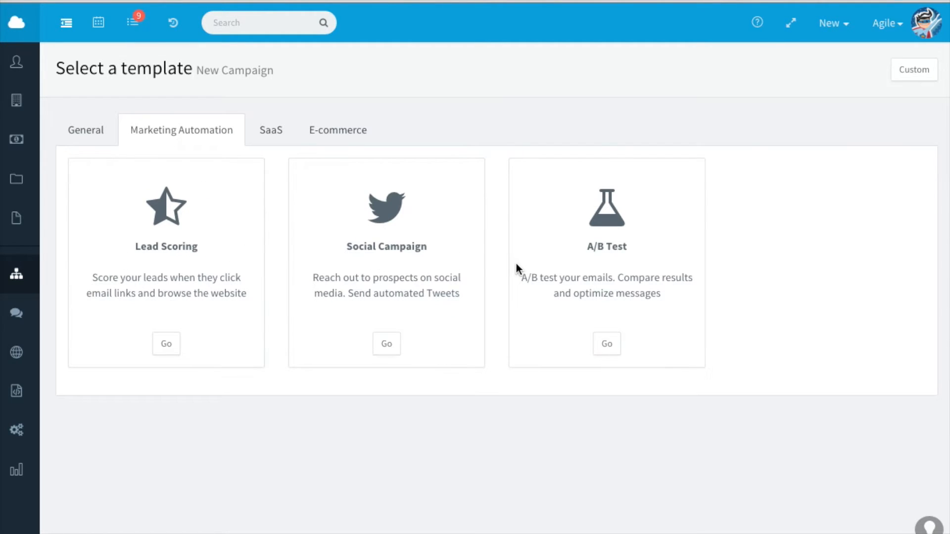
{"action": "mouse_move", "coordinate": [274, 137]}
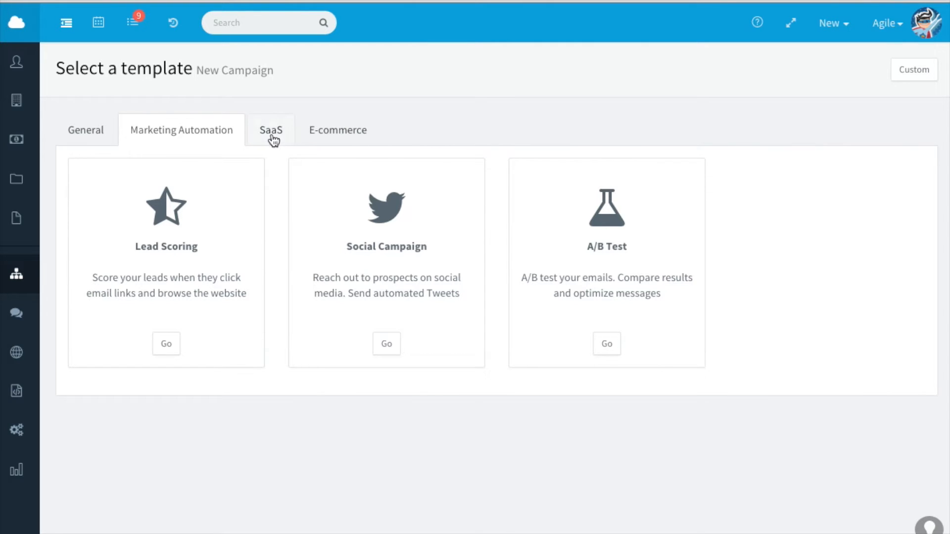
{"action": "left_click", "coordinate": [271, 130]}
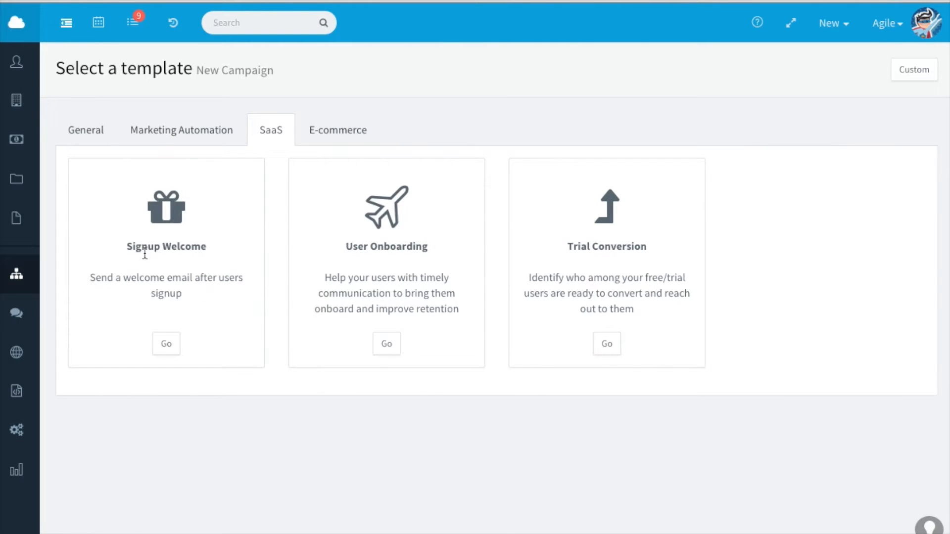
{"action": "mouse_move", "coordinate": [583, 271]}
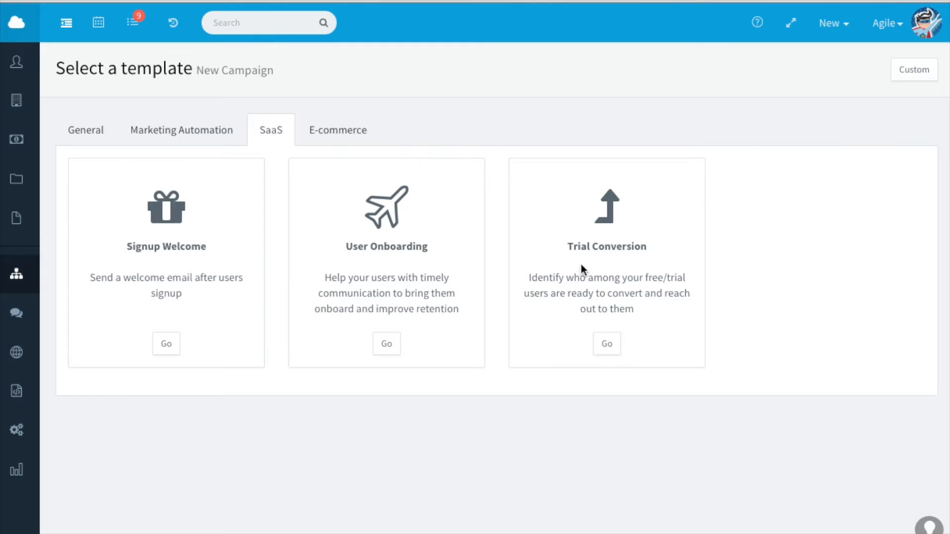
{"action": "left_click", "coordinate": [337, 130]}
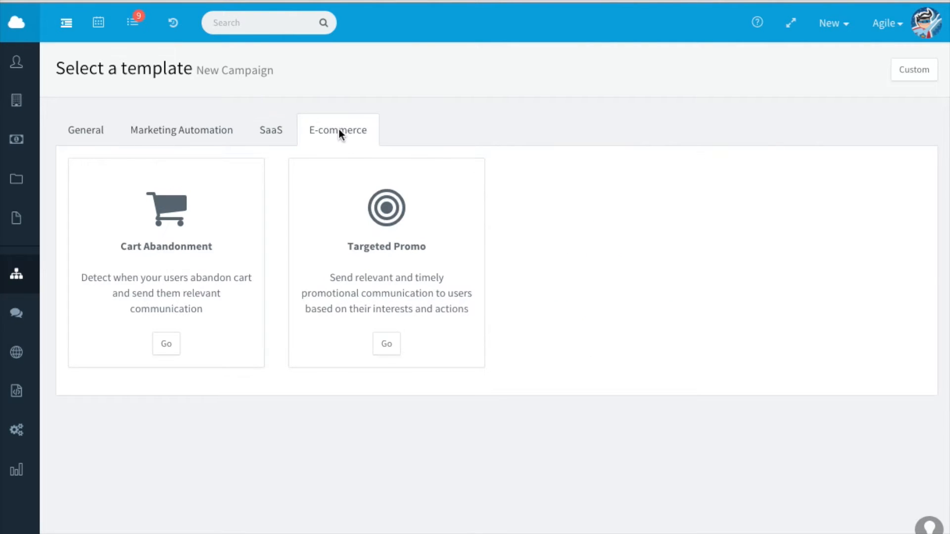
{"action": "mouse_move", "coordinate": [261, 282]}
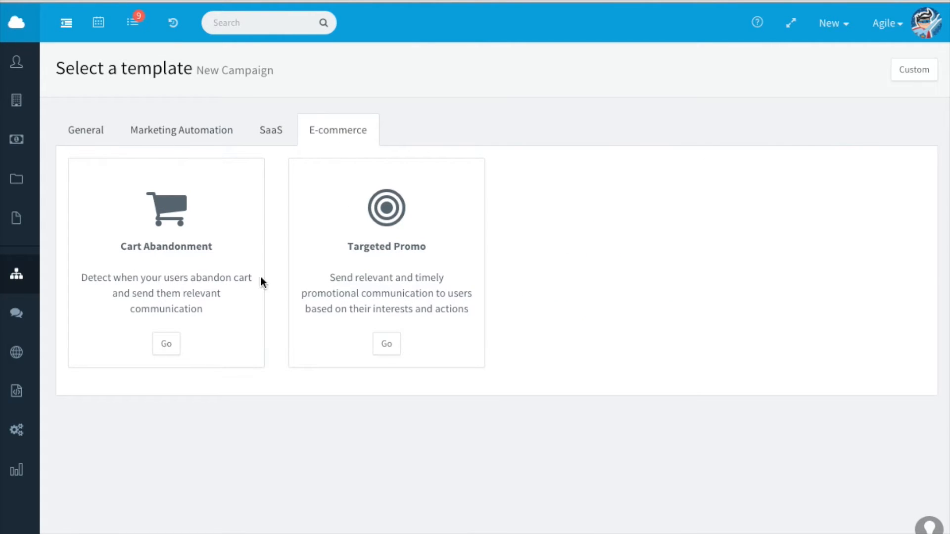
{"action": "mouse_move", "coordinate": [557, 260]}
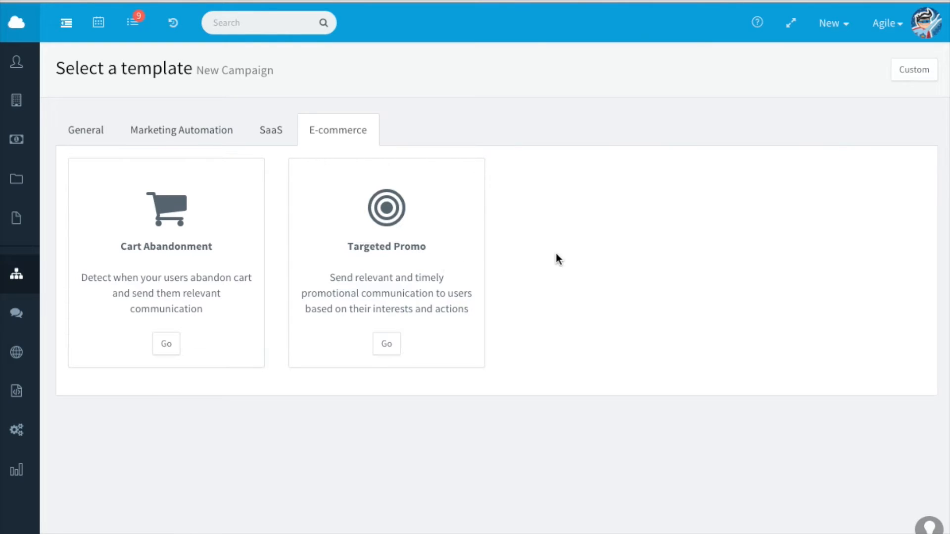
{"action": "mouse_move", "coordinate": [725, 190]}
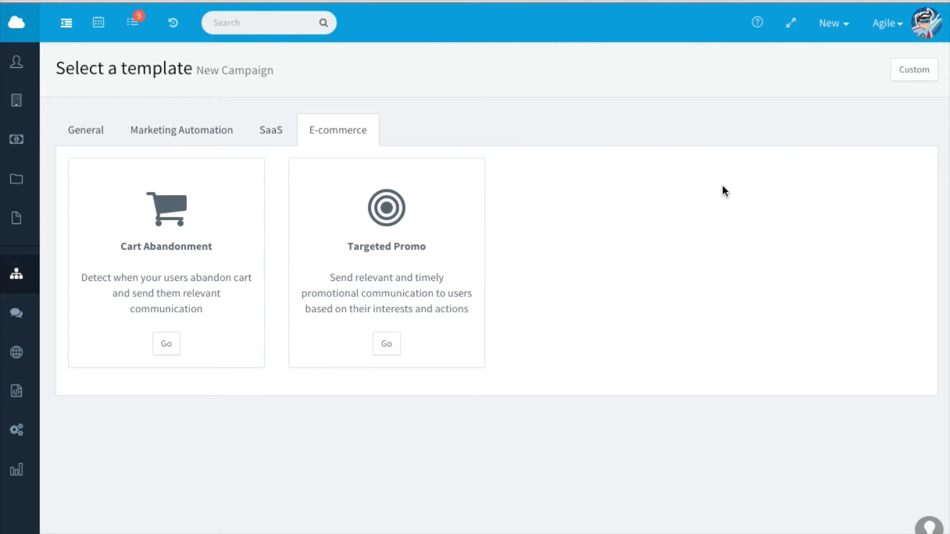
{"action": "mouse_move", "coordinate": [908, 128]}
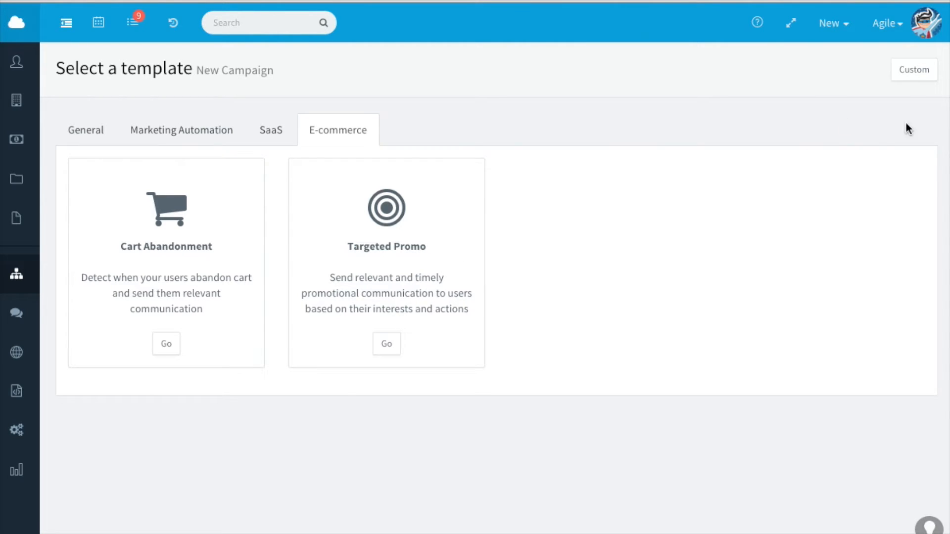
{"action": "mouse_move", "coordinate": [913, 69]}
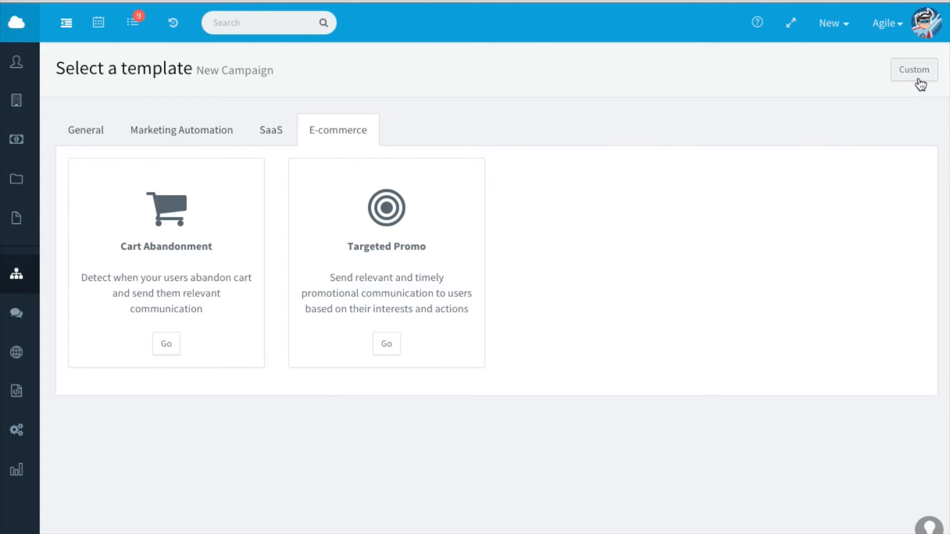
Begin a blank custom campaign without a template
{"action": "left_click", "coordinate": [913, 70]}
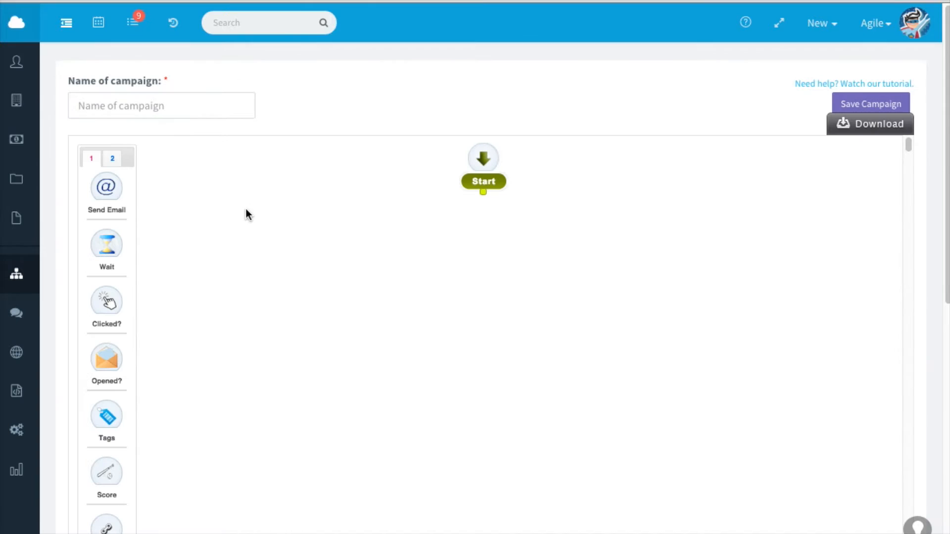
{"action": "mouse_move", "coordinate": [106, 187]}
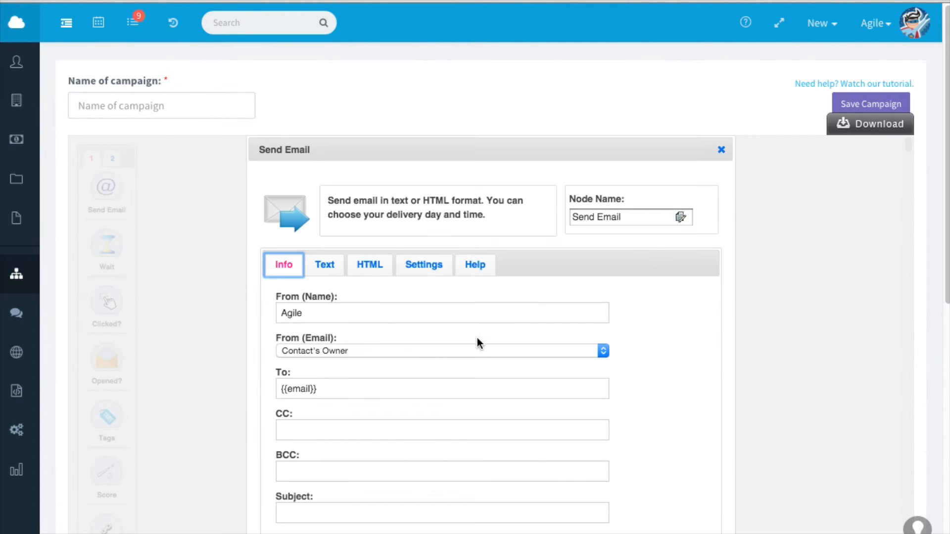
Set the Send Email step's subject to Test, keeping sender Agile and recipient {{email}}
{"action": "scroll", "scroll_direction": "down", "scroll_amount": 3}
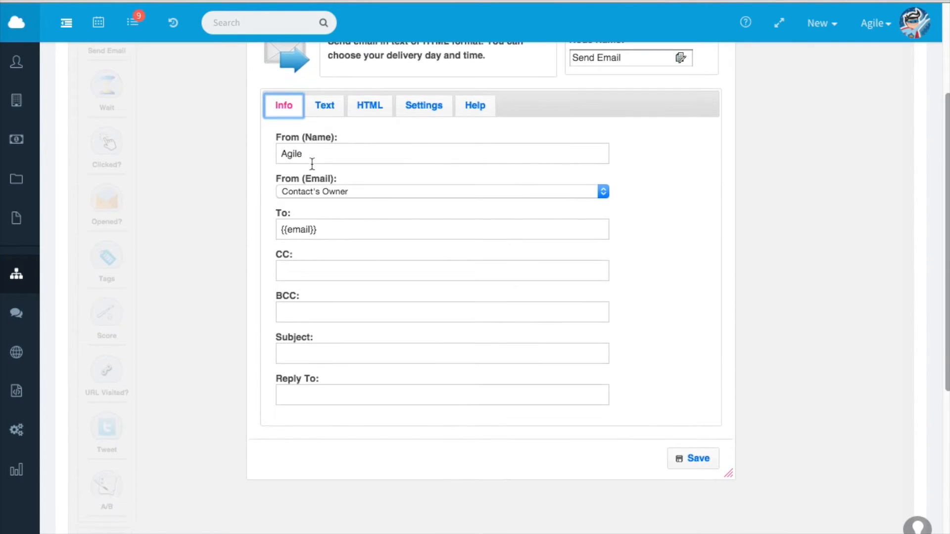
{"action": "left_click", "coordinate": [441, 153]}
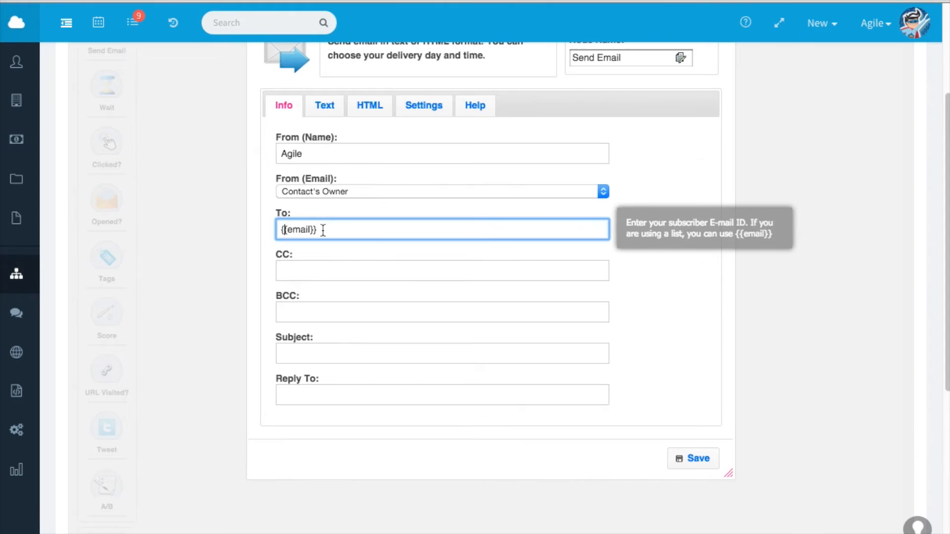
{"action": "mouse_move", "coordinate": [388, 372]}
{"action": "type", "text": "T"}
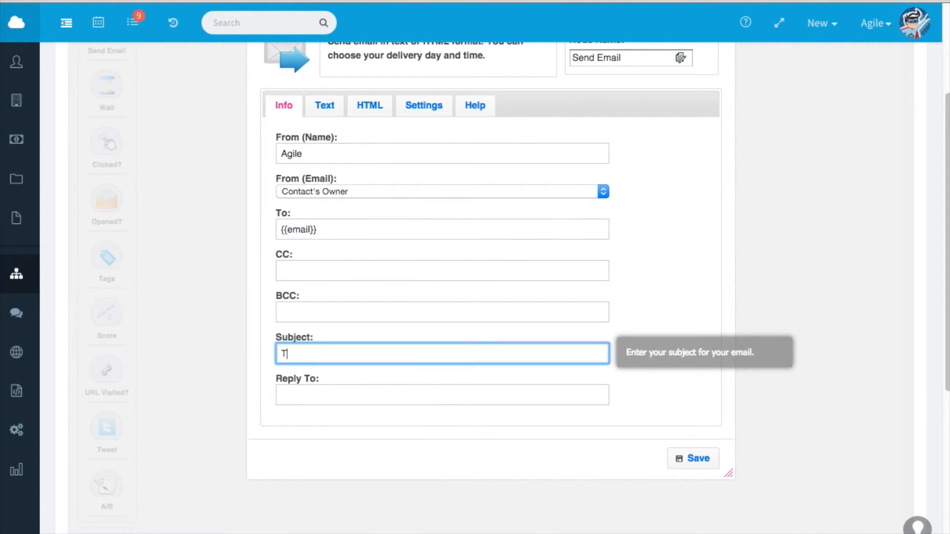
{"action": "type", "text": "est"}
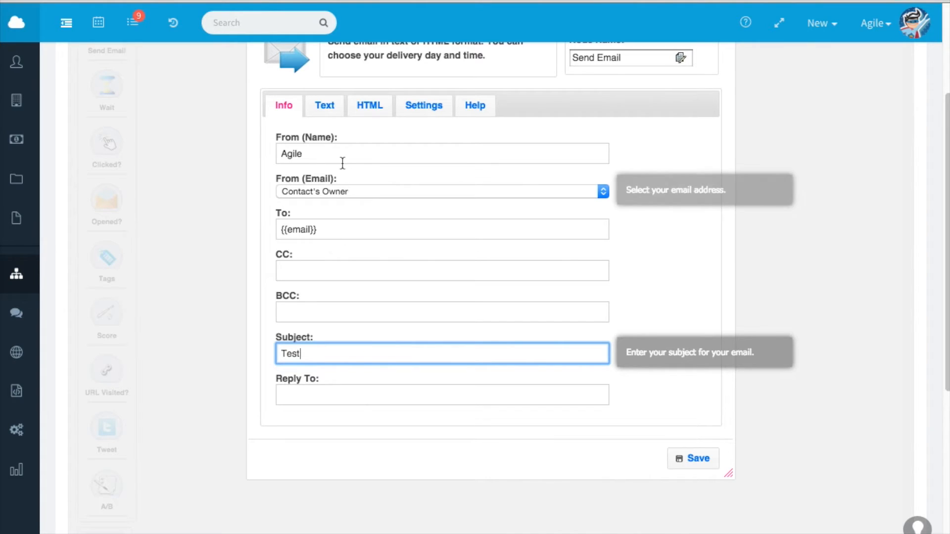
Start the plain-text body with "He" and move to the empty HTML content area
{"action": "left_click", "coordinate": [325, 106]}
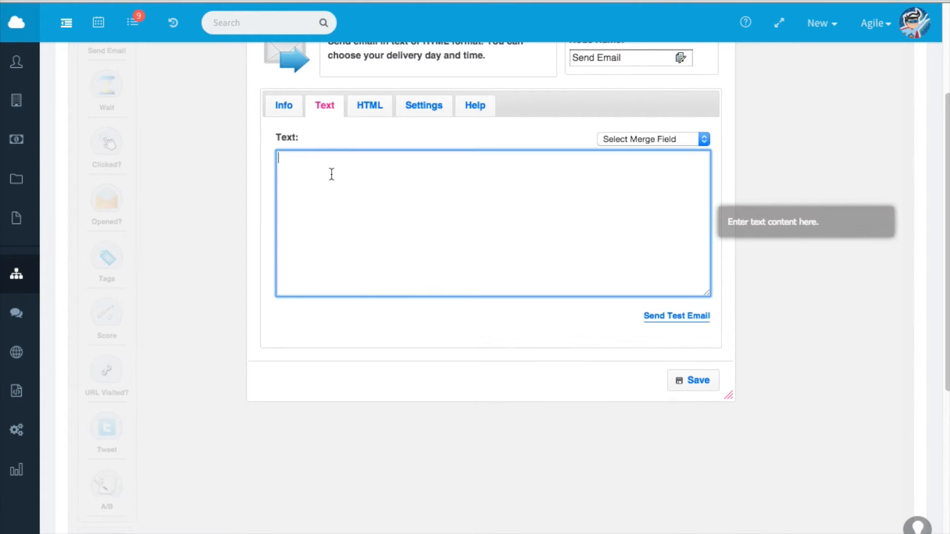
{"action": "type", "text": "He"}
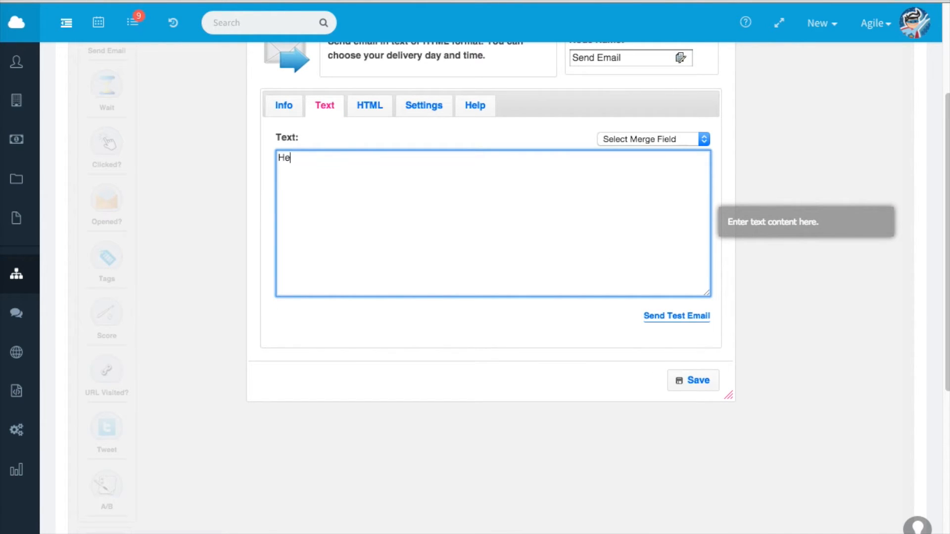
{"action": "left_click", "coordinate": [369, 105]}
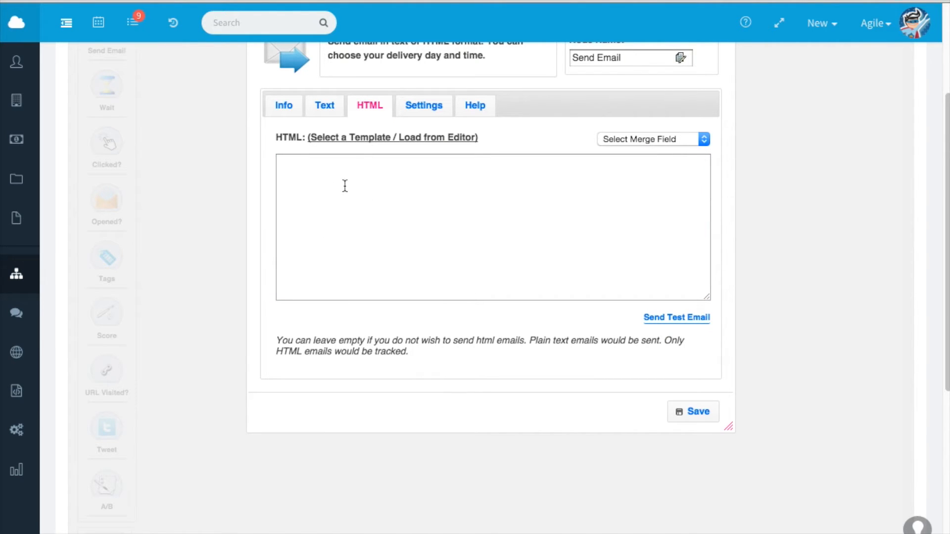
Choose the Rocket Mail newsletter template from the gallery and preview its first layout
{"action": "left_click", "coordinate": [392, 137]}
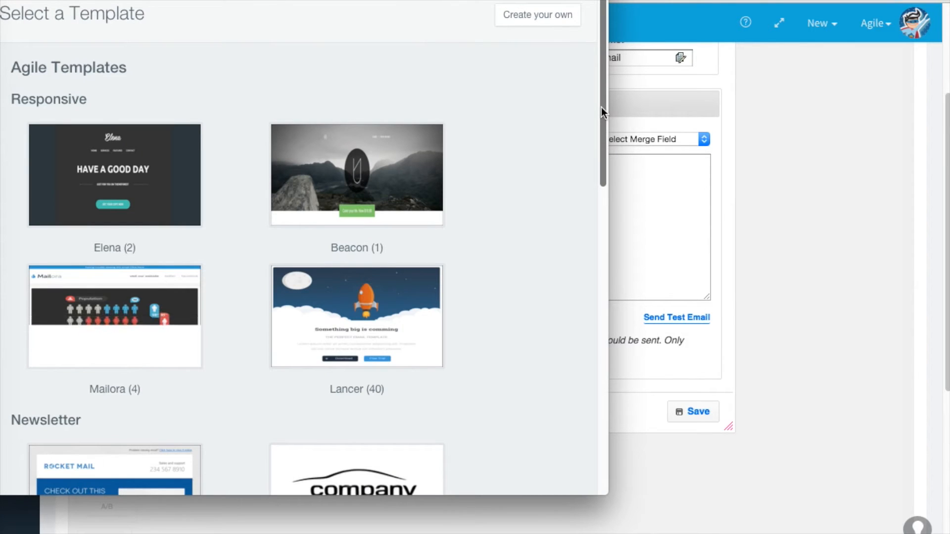
{"action": "scroll", "scroll_direction": "down", "scroll_amount": 3}
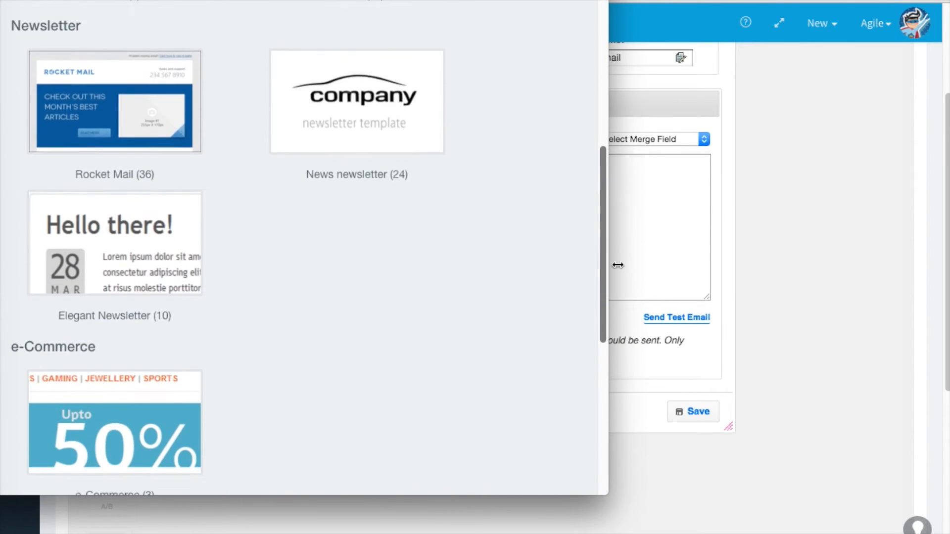
{"action": "scroll", "scroll_direction": "up", "scroll_amount": 3}
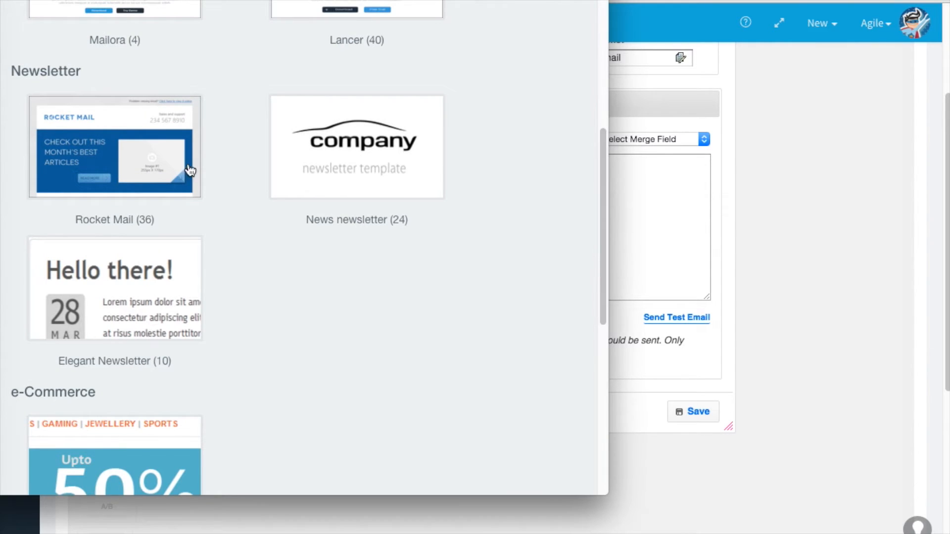
{"action": "left_click", "coordinate": [115, 147]}
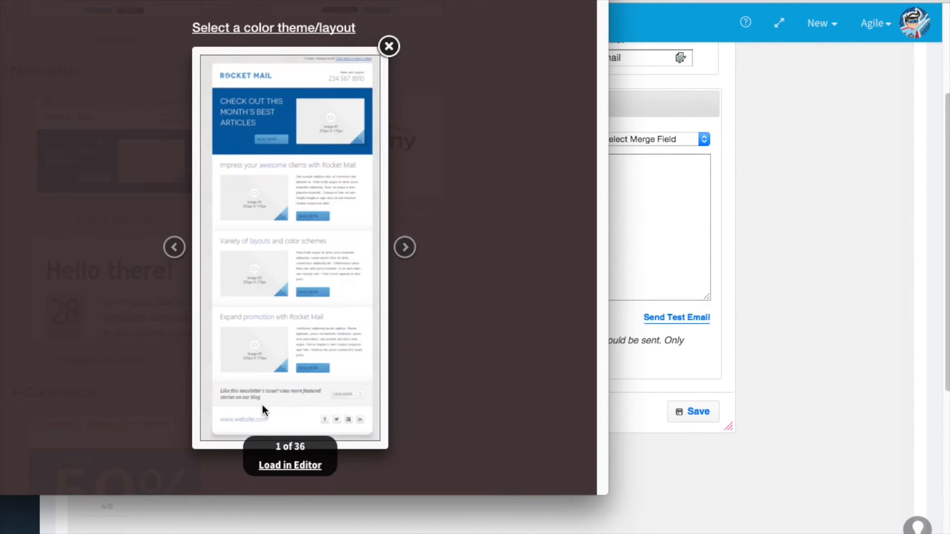
Load the Rocket Mail layout in the editor and keep it as the email's HTML content
{"action": "left_click", "coordinate": [290, 465]}
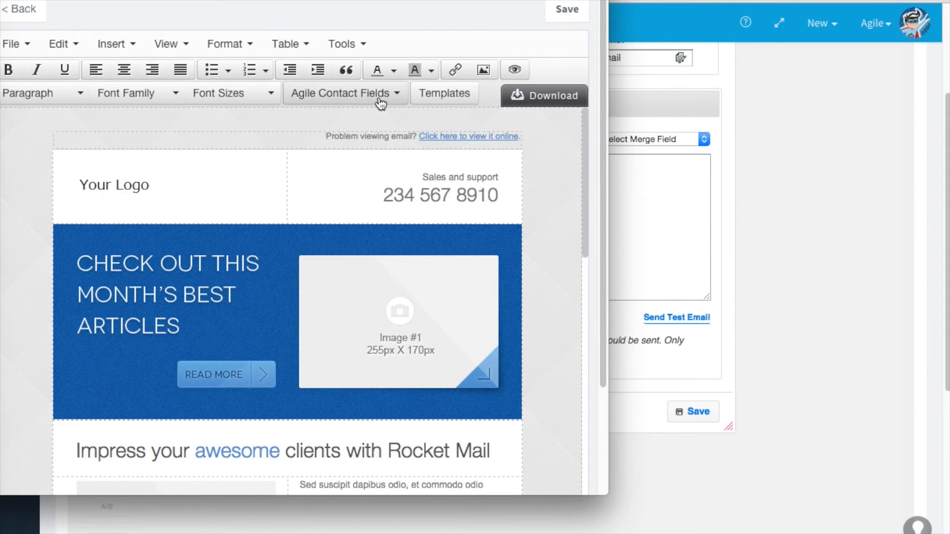
{"action": "left_click", "coordinate": [343, 93]}
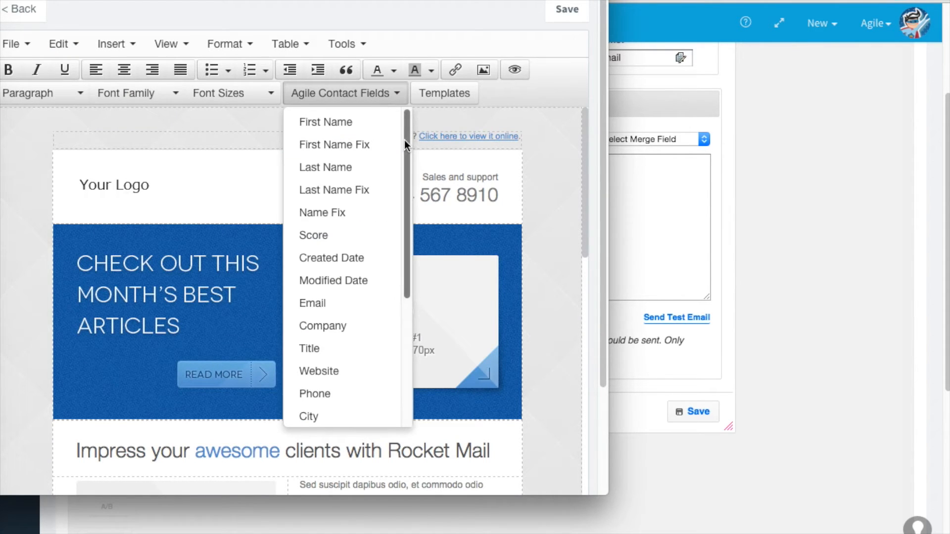
{"action": "scroll", "scroll_direction": "down", "scroll_amount": 3}
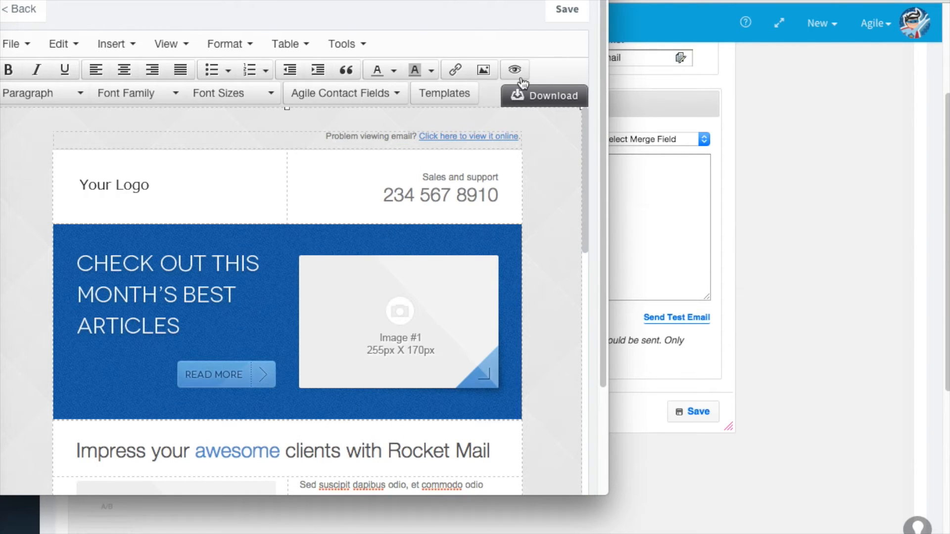
{"action": "left_click", "coordinate": [21, 10]}
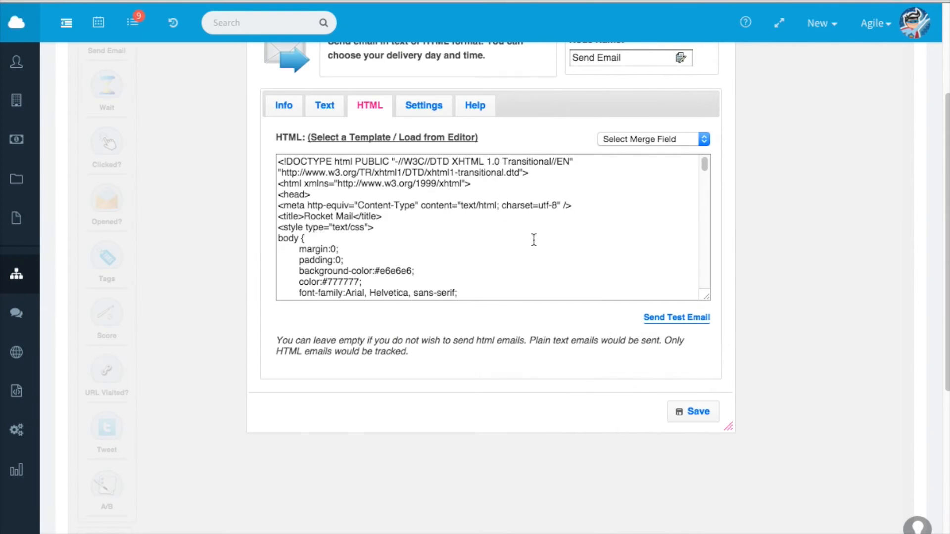
Show the Send Email step's delivery and tracking settings
{"action": "left_click", "coordinate": [423, 106]}
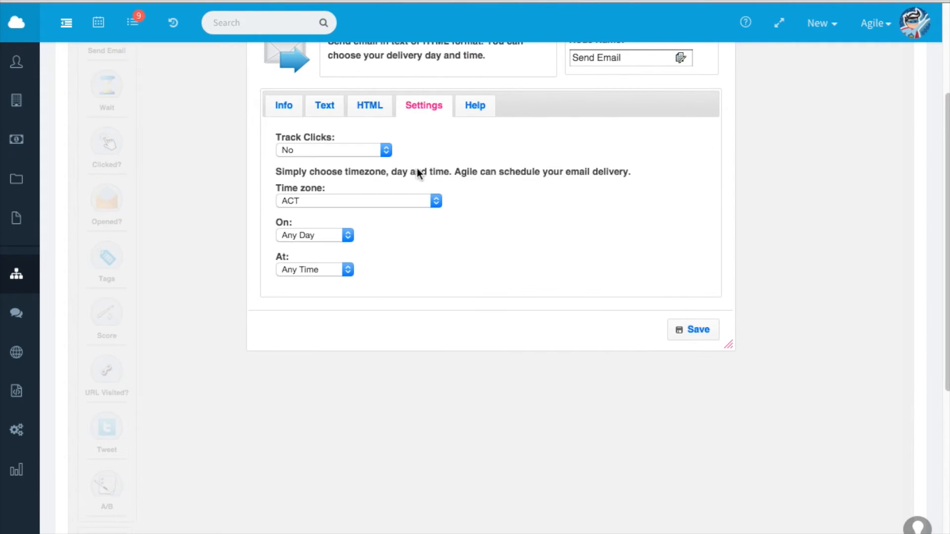
{"action": "mouse_move", "coordinate": [386, 149]}
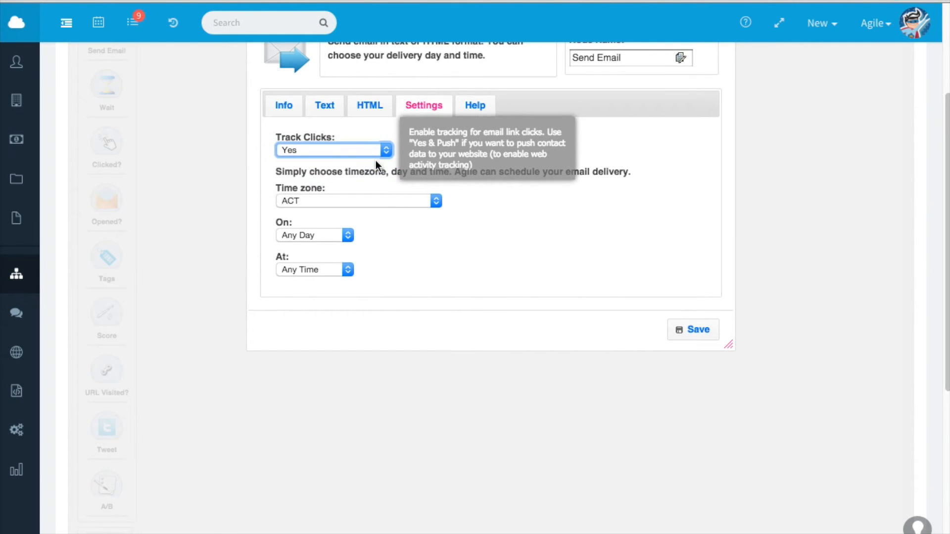
{"action": "mouse_move", "coordinate": [436, 201]}
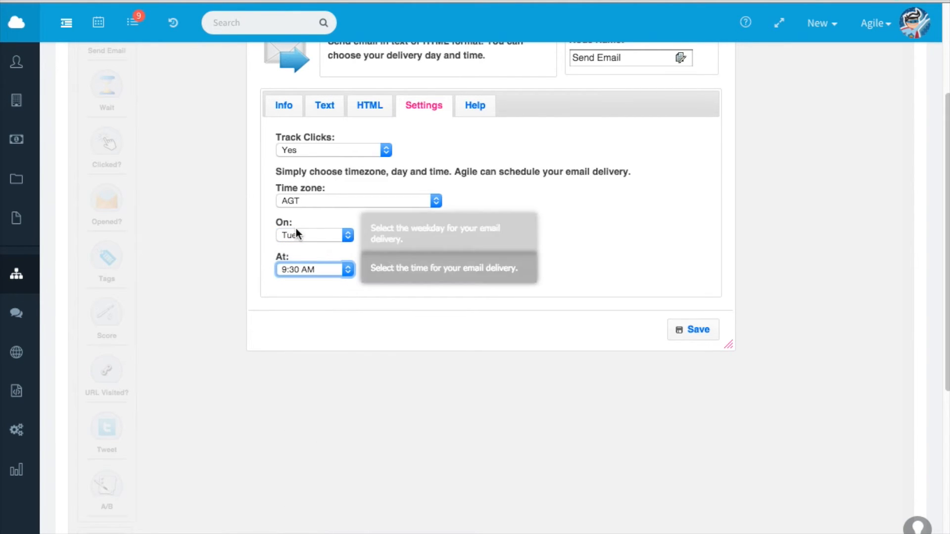
{"action": "mouse_move", "coordinate": [323, 280]}
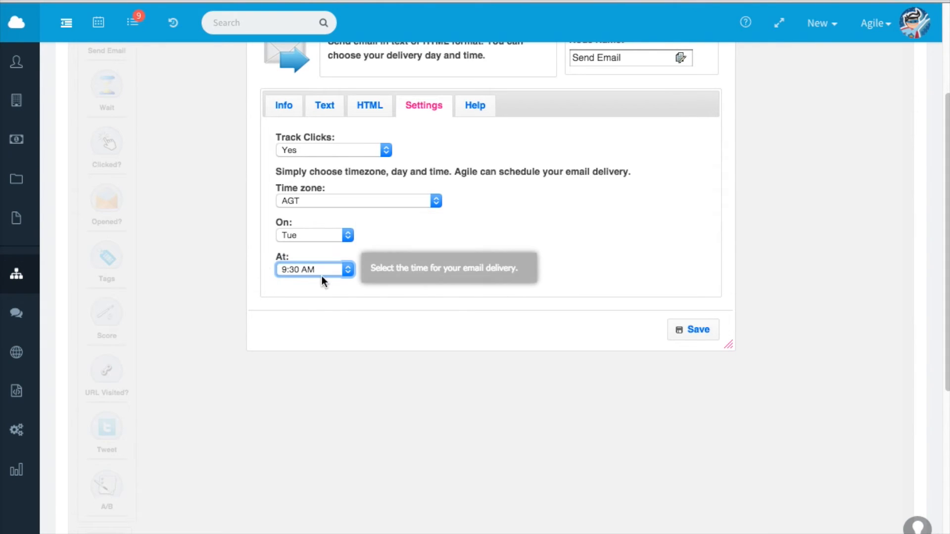
{"action": "mouse_move", "coordinate": [781, 417]}
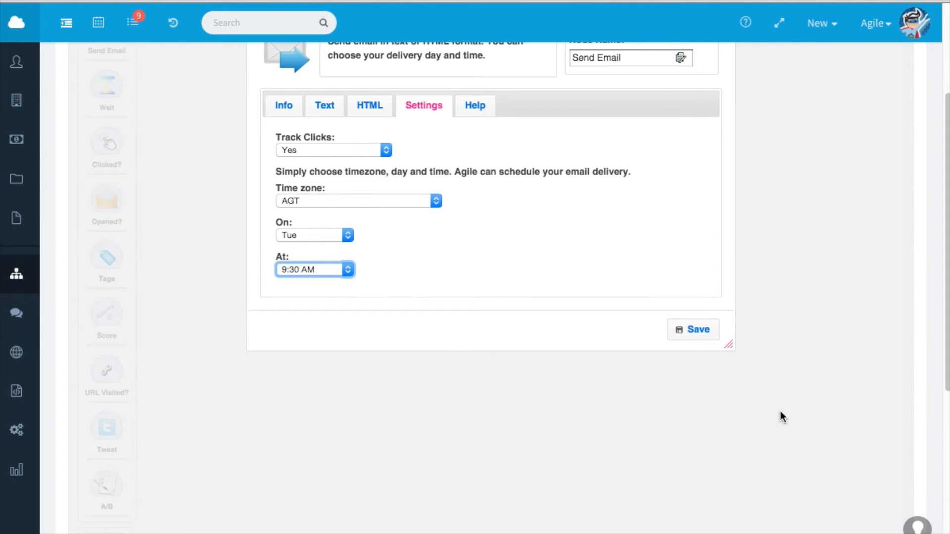
{"action": "mouse_move", "coordinate": [697, 330]}
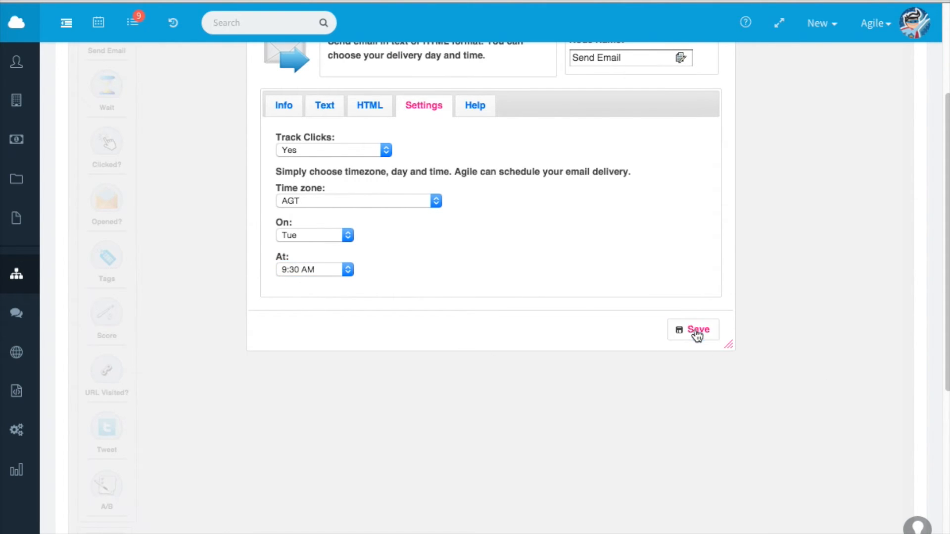
Save the email node, name the campaign Newsletter 15 and save it
{"action": "left_click", "coordinate": [692, 329]}
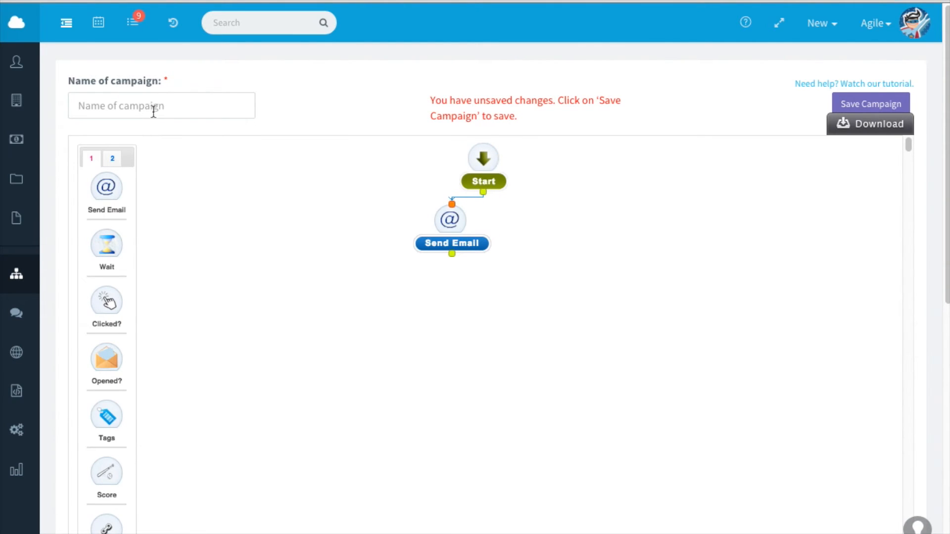
{"action": "type", "text": "Newslks"}
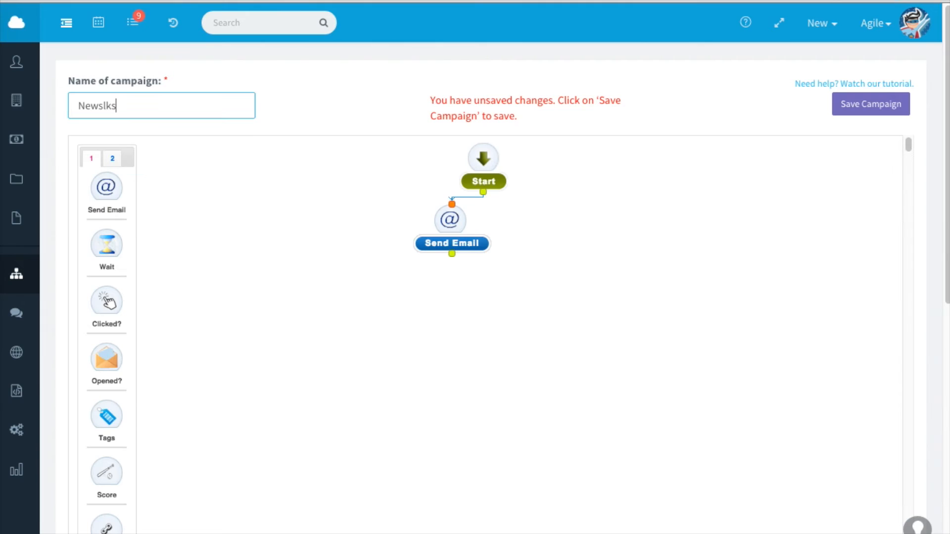
{"action": "type", "text": "News"}
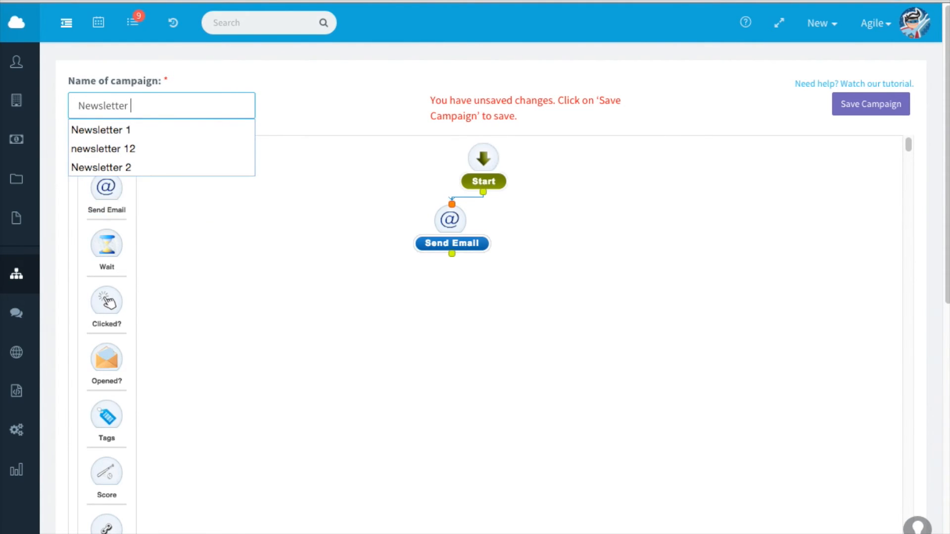
{"action": "type", "text": "15"}
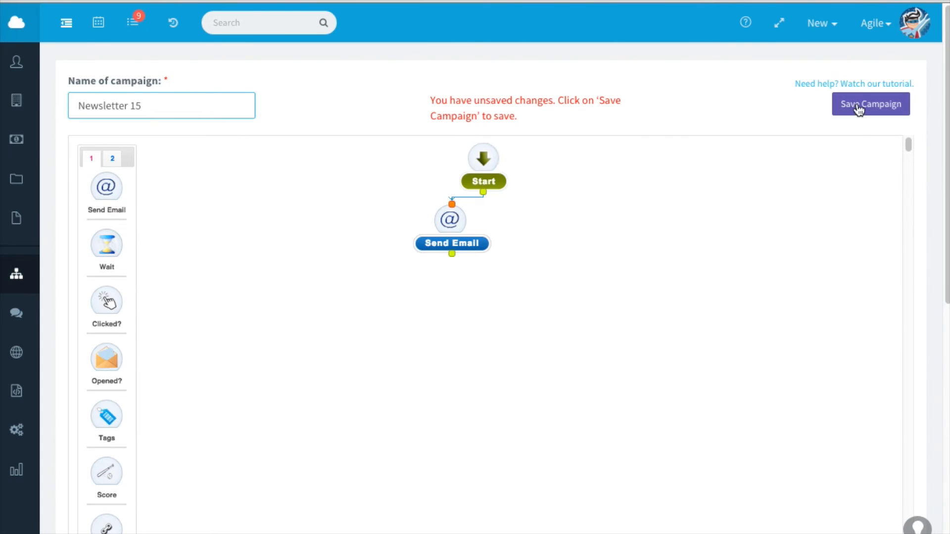
{"action": "left_click", "coordinate": [870, 104]}
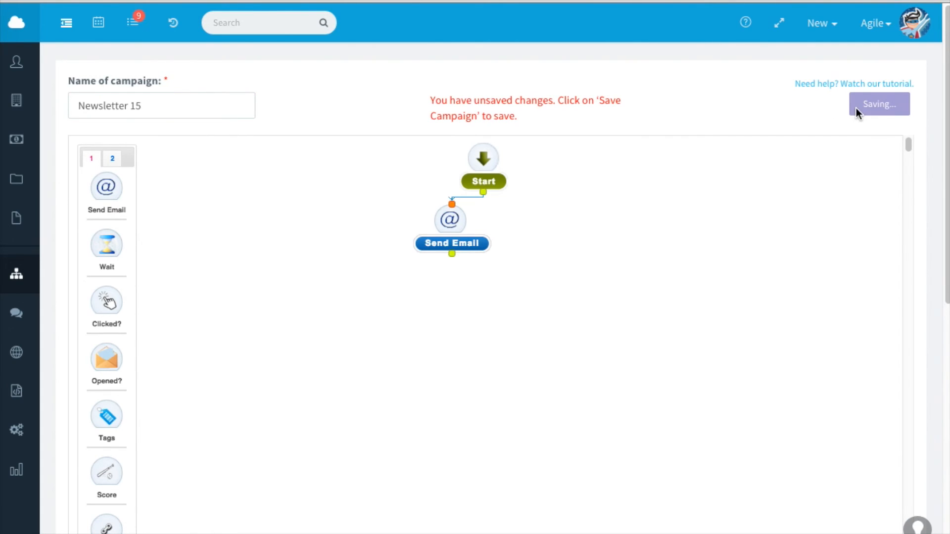
{"action": "left_click", "coordinate": [879, 104]}
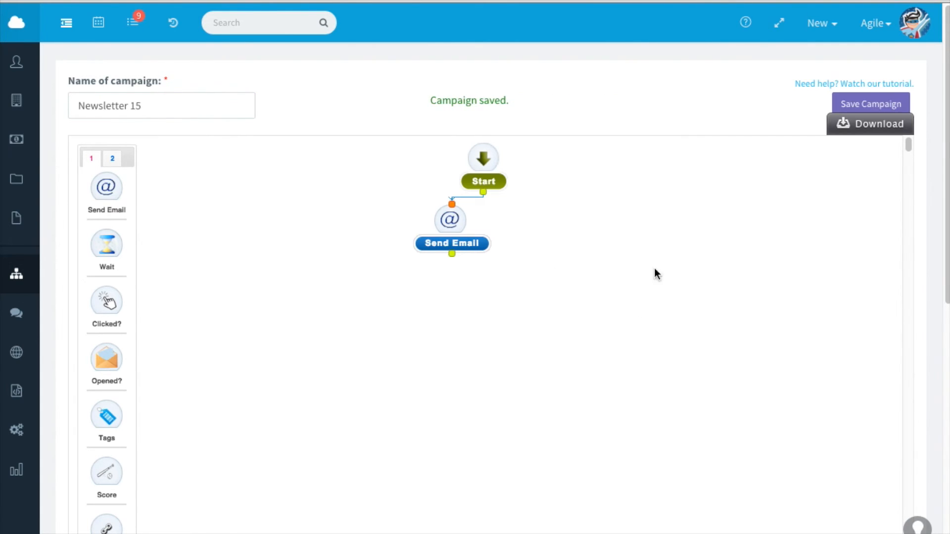
{"action": "mouse_move", "coordinate": [588, 282]}
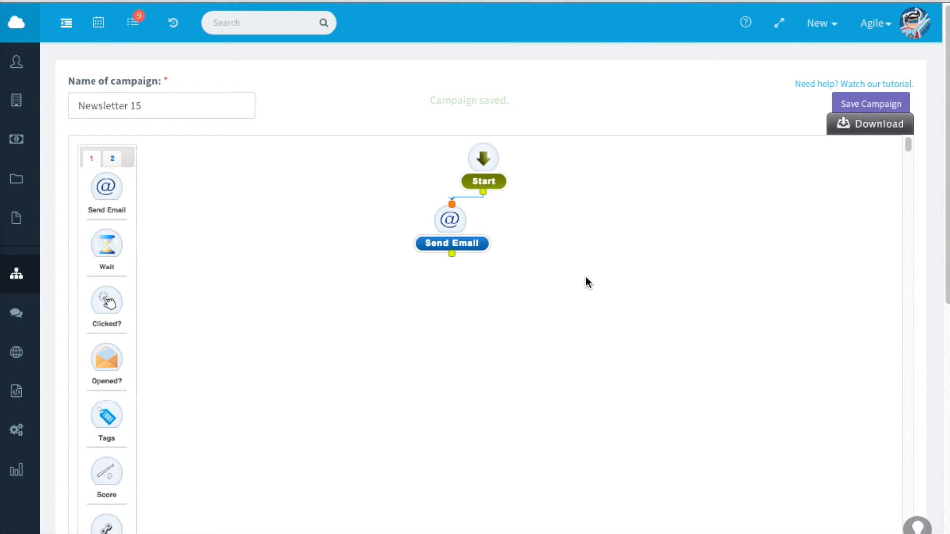
{"action": "mouse_move", "coordinate": [17, 61]}
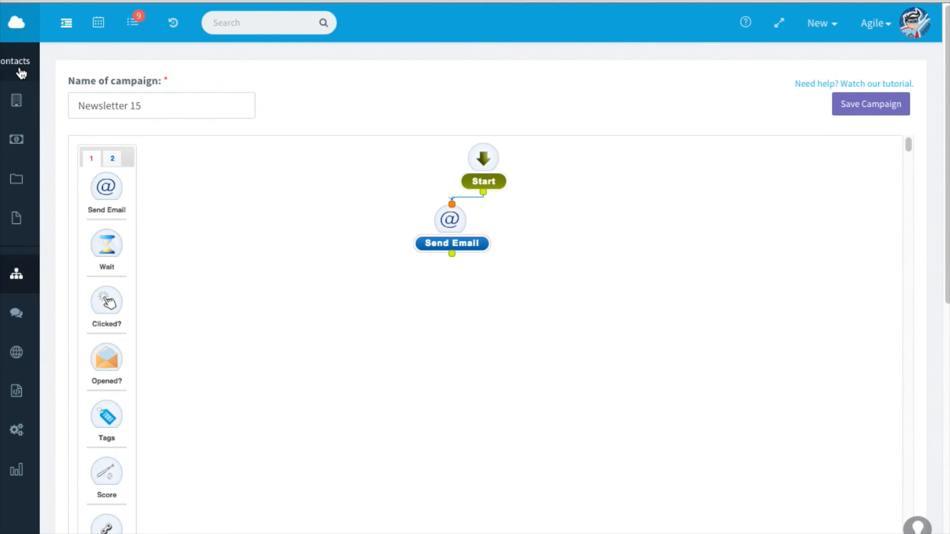
Select all 11 contacts and bulk-add them to the Newsletter 14 campaign
{"action": "left_click", "coordinate": [16, 61]}
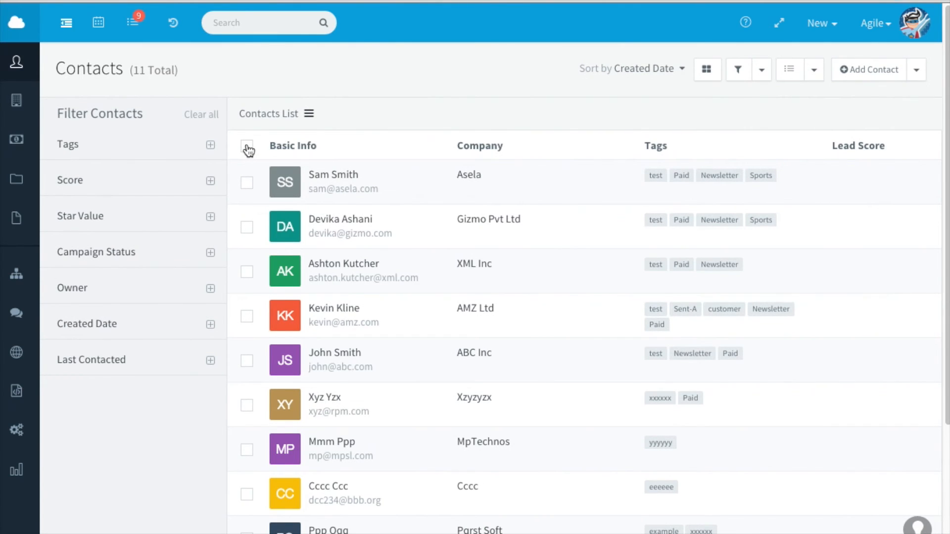
{"action": "left_click", "coordinate": [246, 150]}
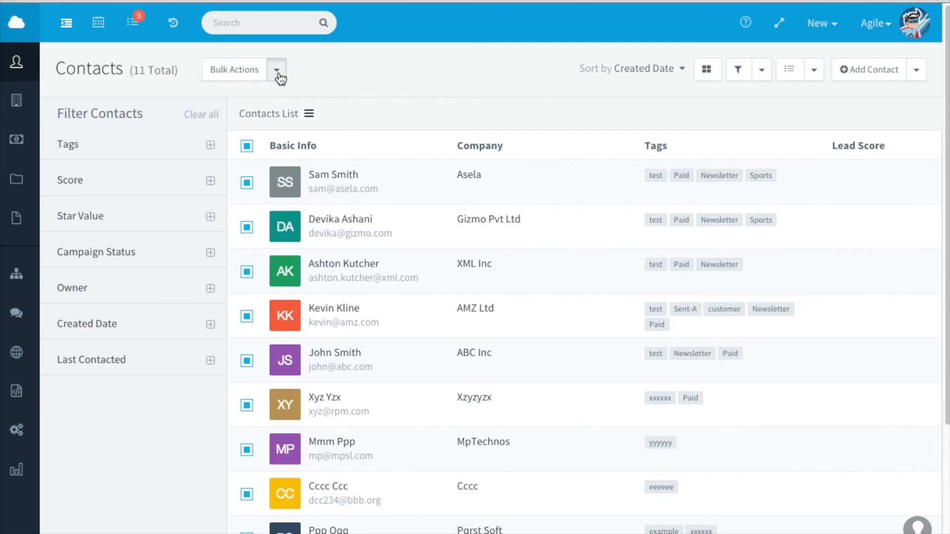
{"action": "left_click", "coordinate": [276, 70]}
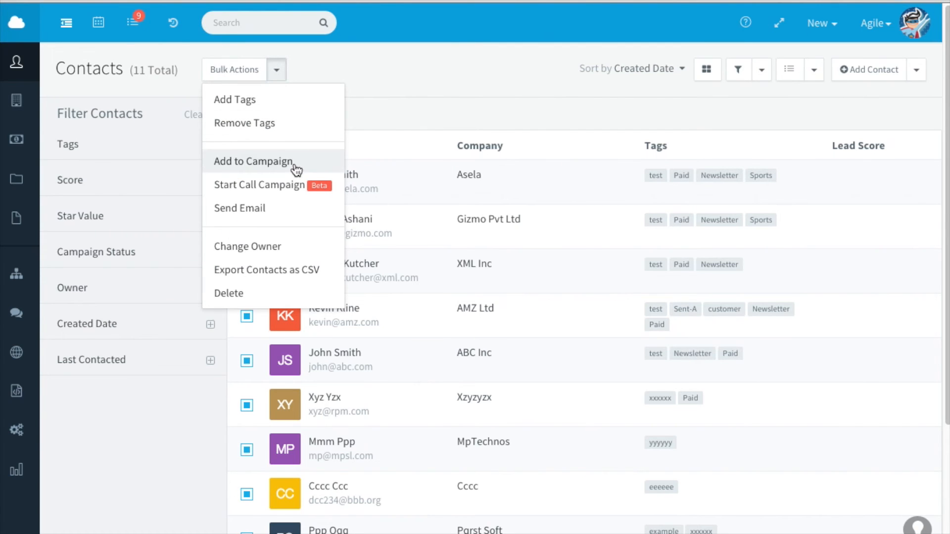
{"action": "left_click", "coordinate": [253, 161]}
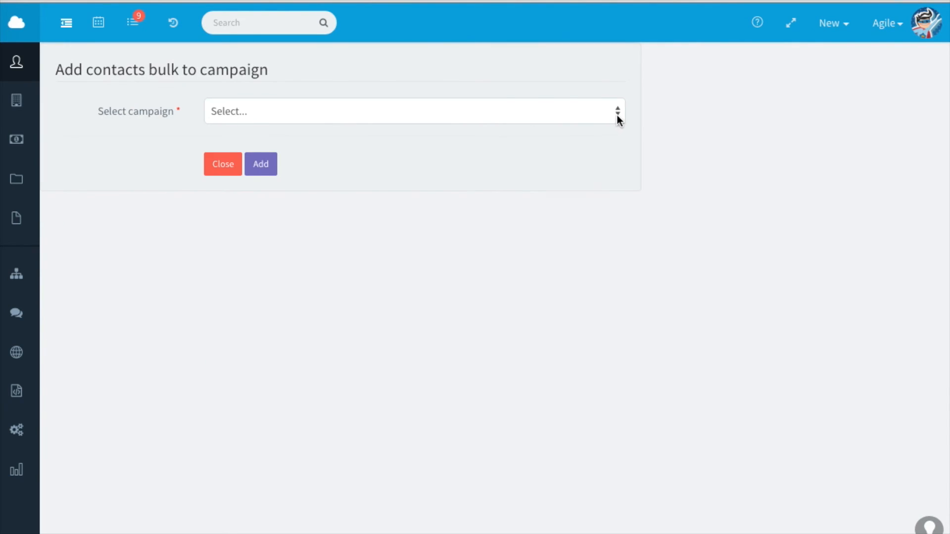
{"action": "left_click", "coordinate": [410, 111]}
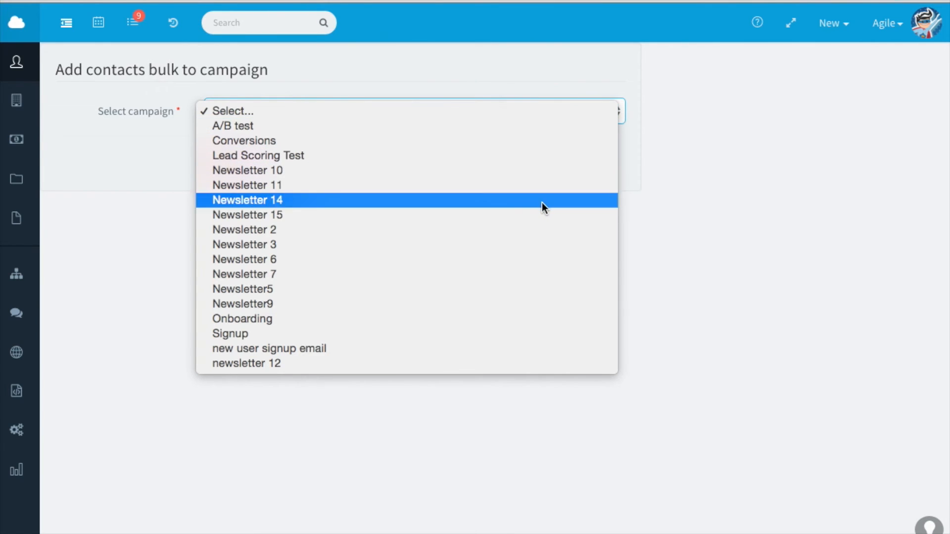
{"action": "left_click", "coordinate": [247, 200]}
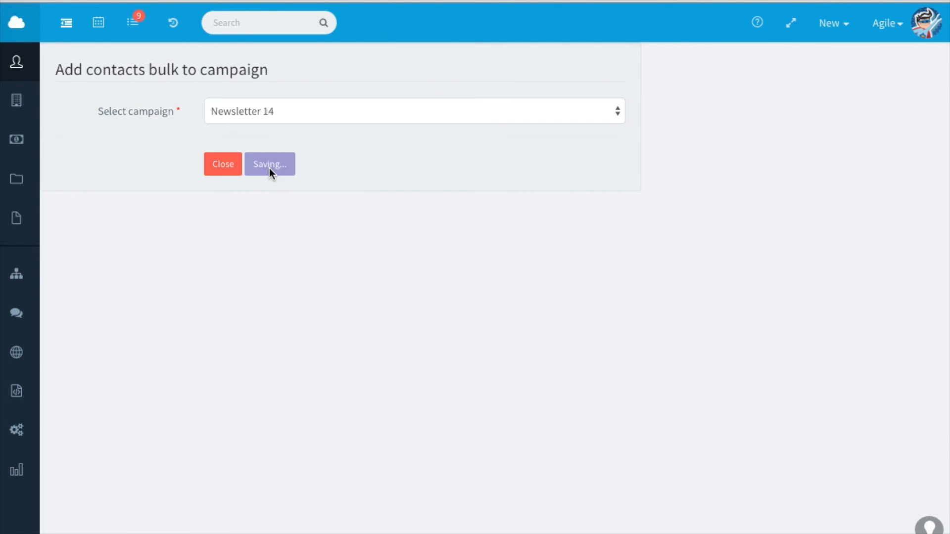
{"action": "left_click", "coordinate": [270, 163]}
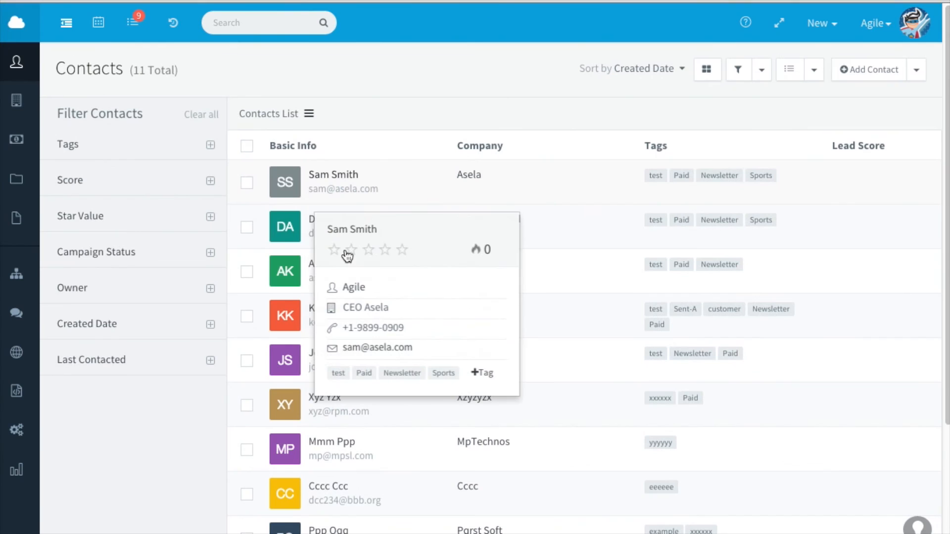
{"action": "mouse_move", "coordinate": [370, 118]}
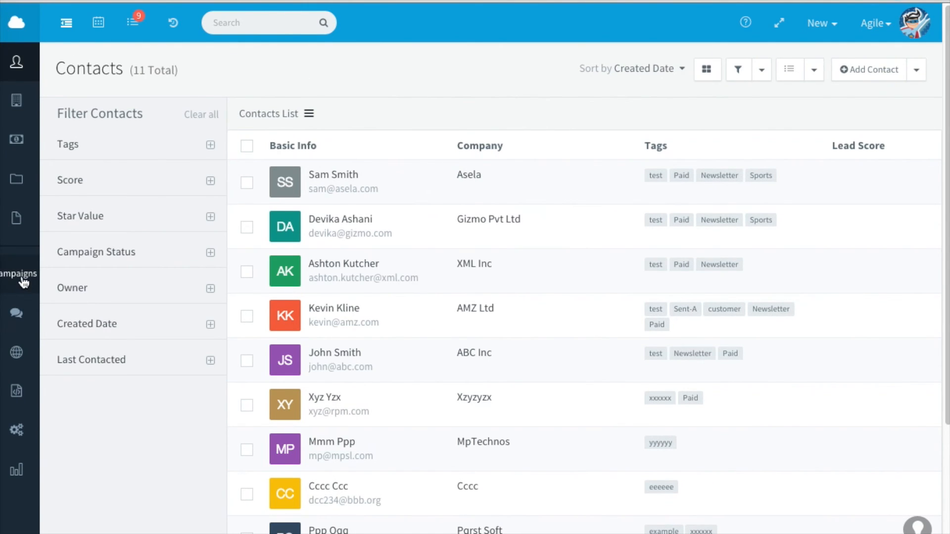
Review the Campaigns workflows list showing Newsletter 14 and Newsletter 15 without triggers
{"action": "left_click", "coordinate": [20, 273]}
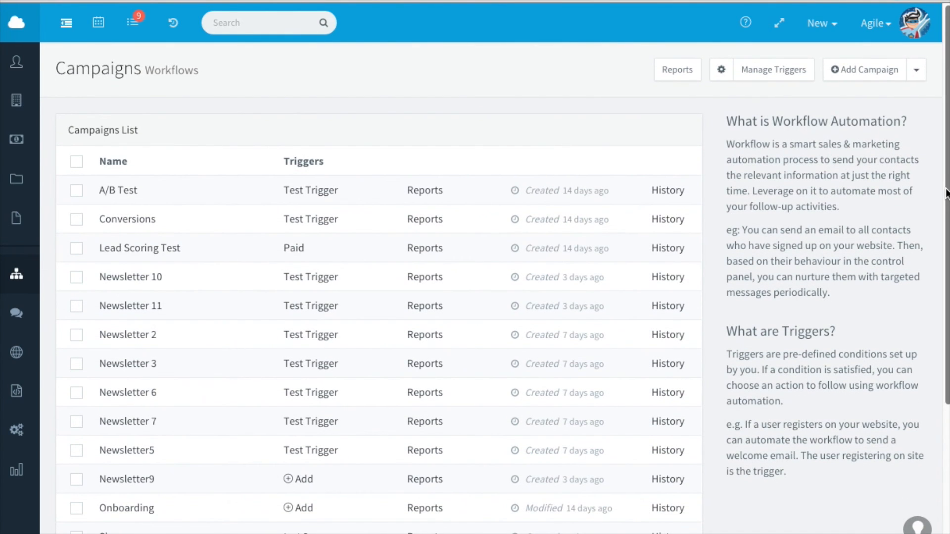
{"action": "scroll", "scroll_direction": "down", "scroll_amount": 3}
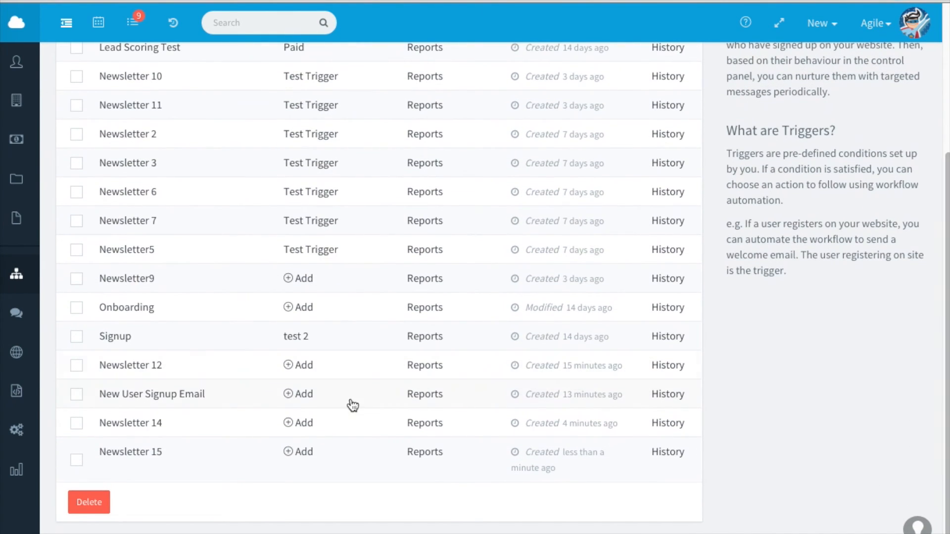
{"action": "mouse_move", "coordinate": [195, 399]}
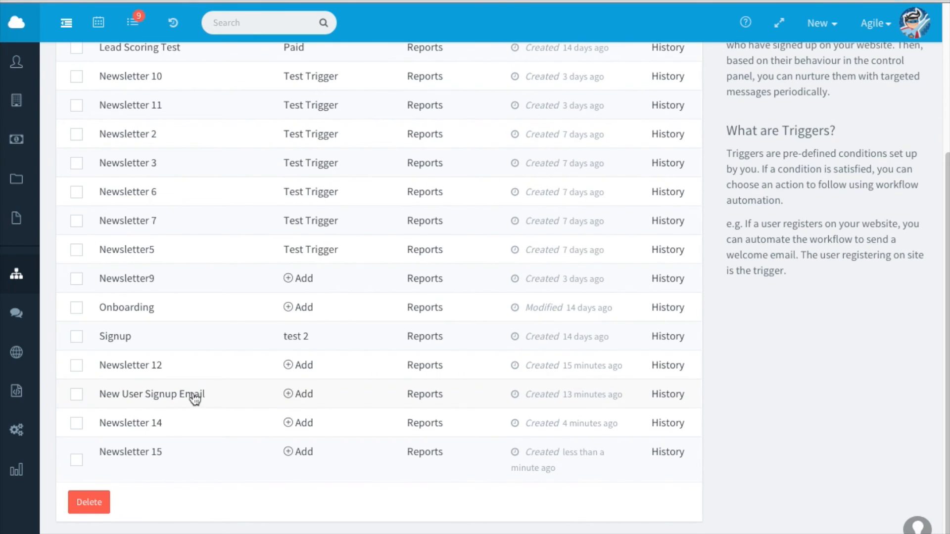
{"action": "mouse_move", "coordinate": [313, 394]}
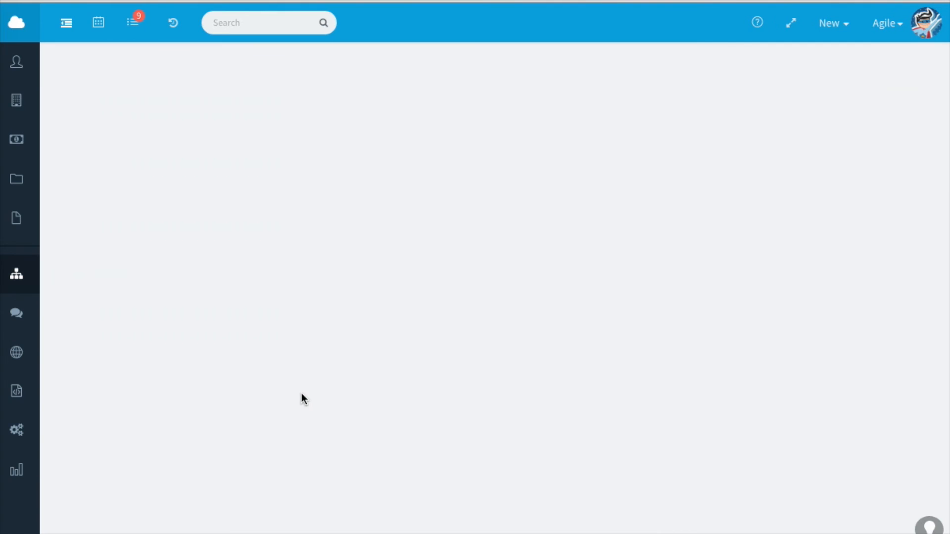
Start a Contact Added trigger and name it Test Trigger
{"action": "left_click", "coordinate": [16, 274]}
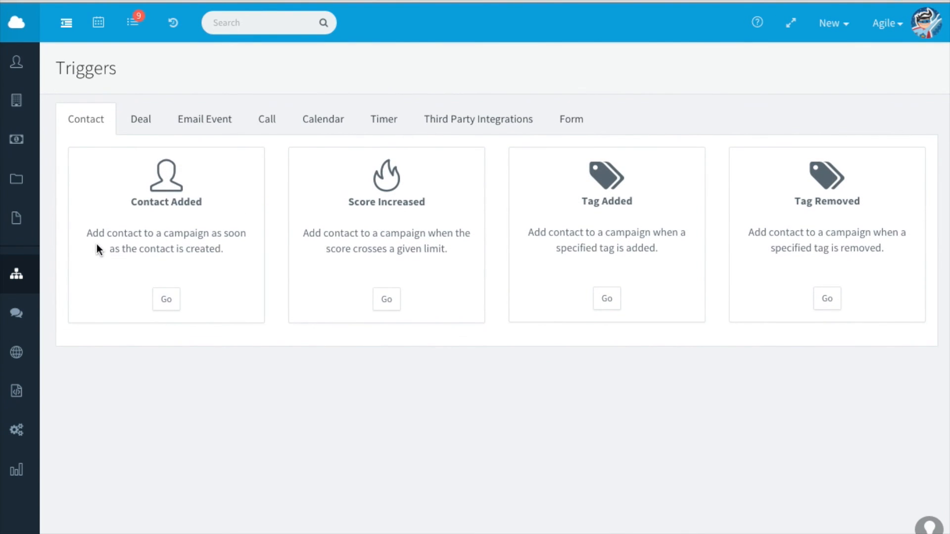
{"action": "mouse_move", "coordinate": [121, 250]}
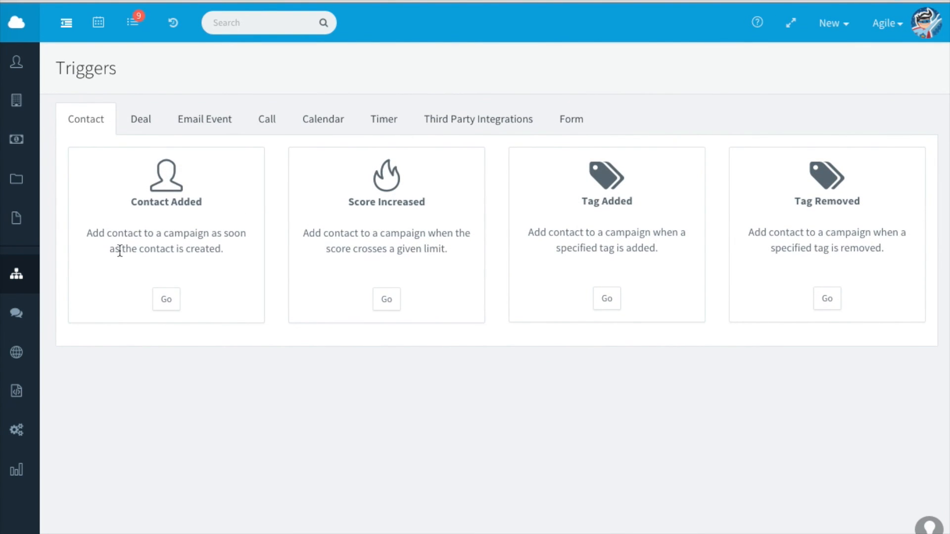
{"action": "mouse_move", "coordinate": [205, 353]}
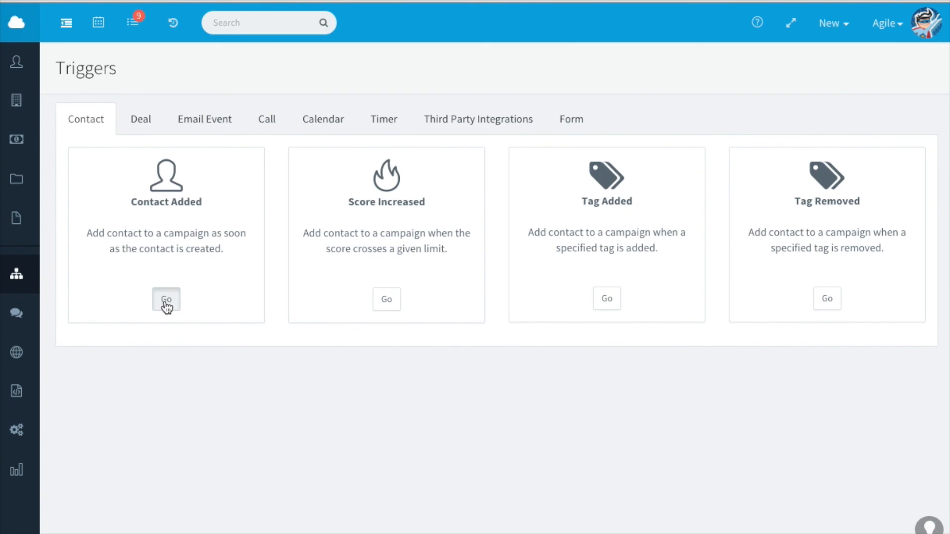
{"action": "left_click", "coordinate": [167, 300]}
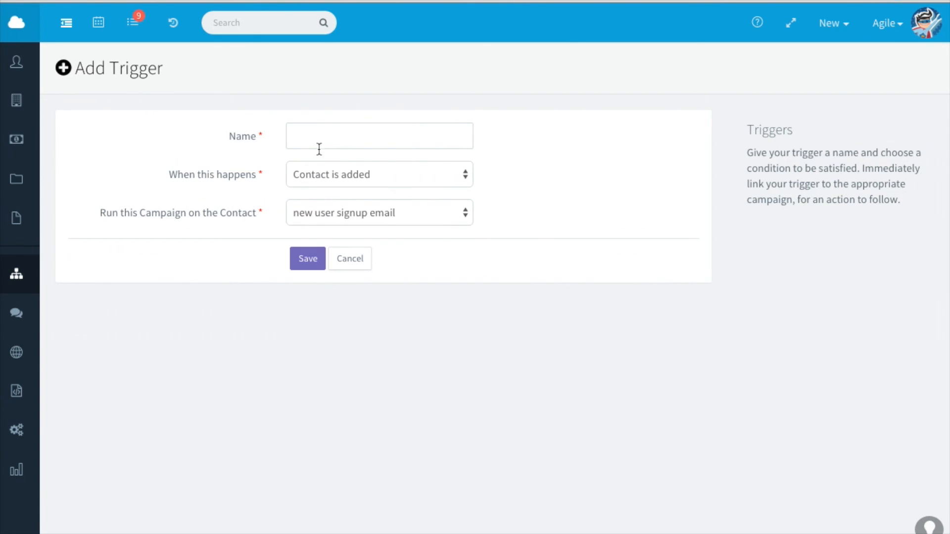
{"action": "type", "text": "test"}
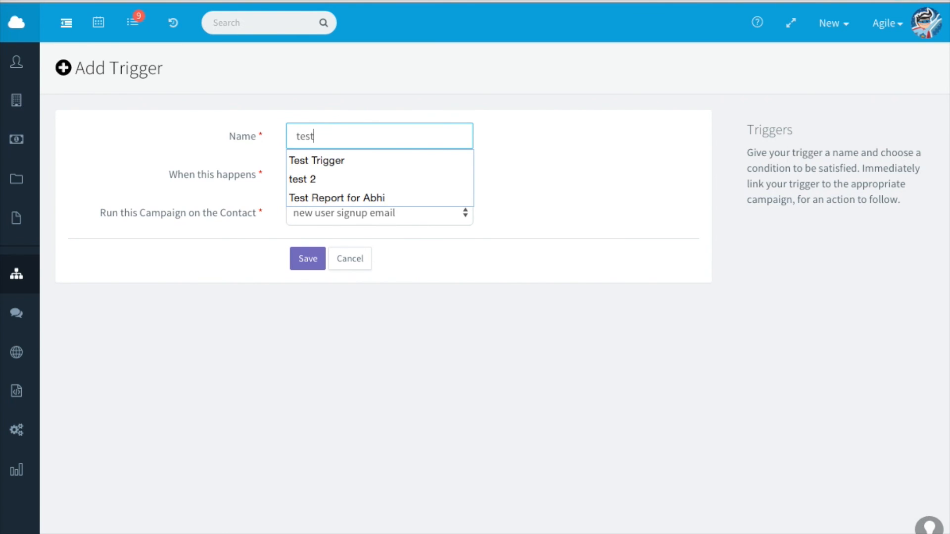
{"action": "left_click", "coordinate": [316, 160]}
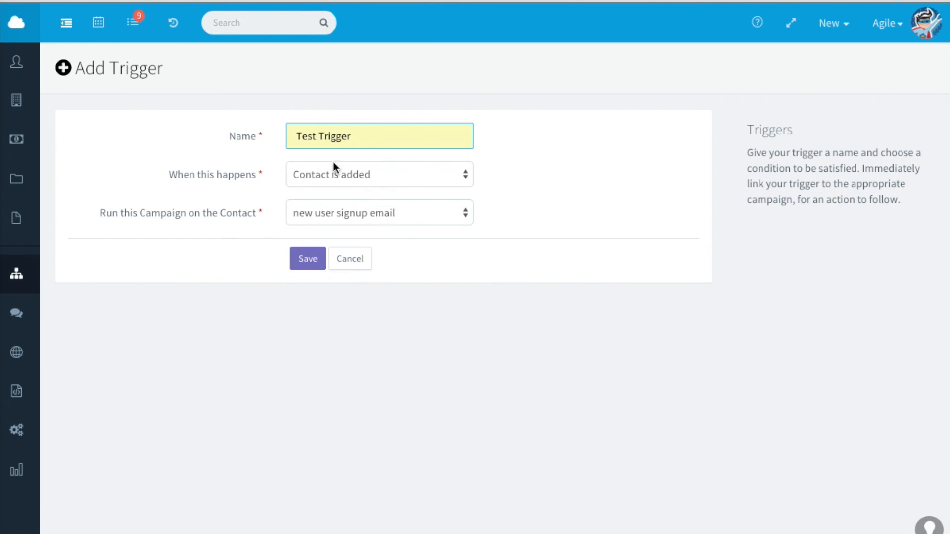
Keep the new user signup email campaign, save the trigger and sort the triggers list by Value
{"action": "left_click", "coordinate": [307, 258]}
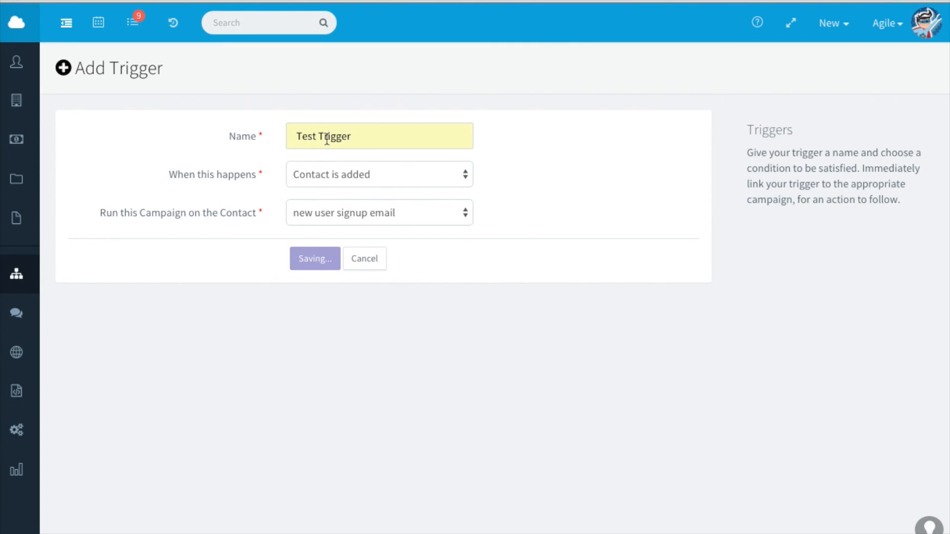
{"action": "left_click", "coordinate": [315, 258]}
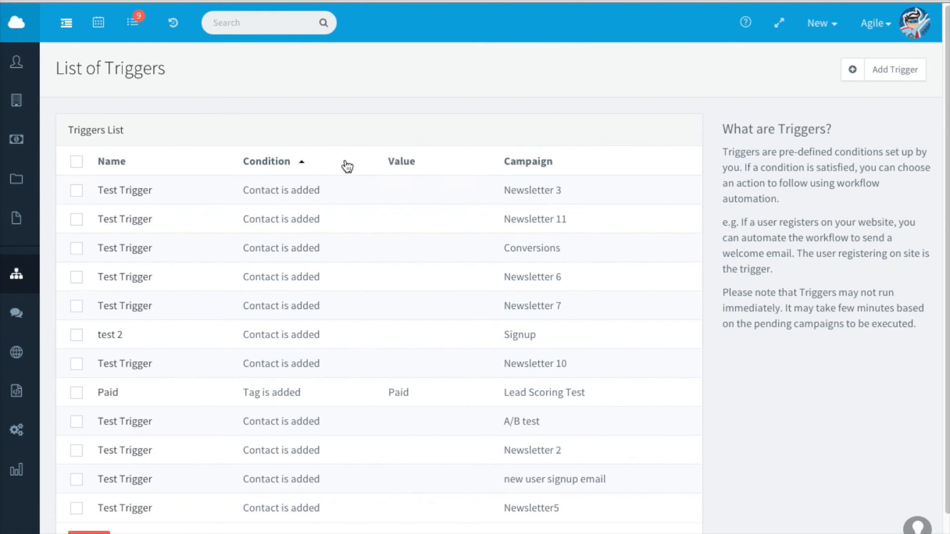
{"action": "left_click", "coordinate": [400, 162]}
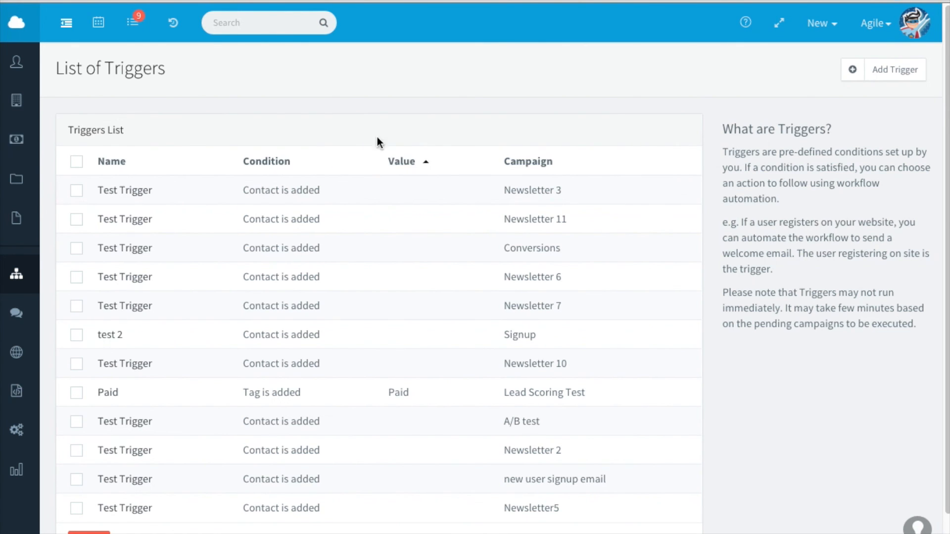